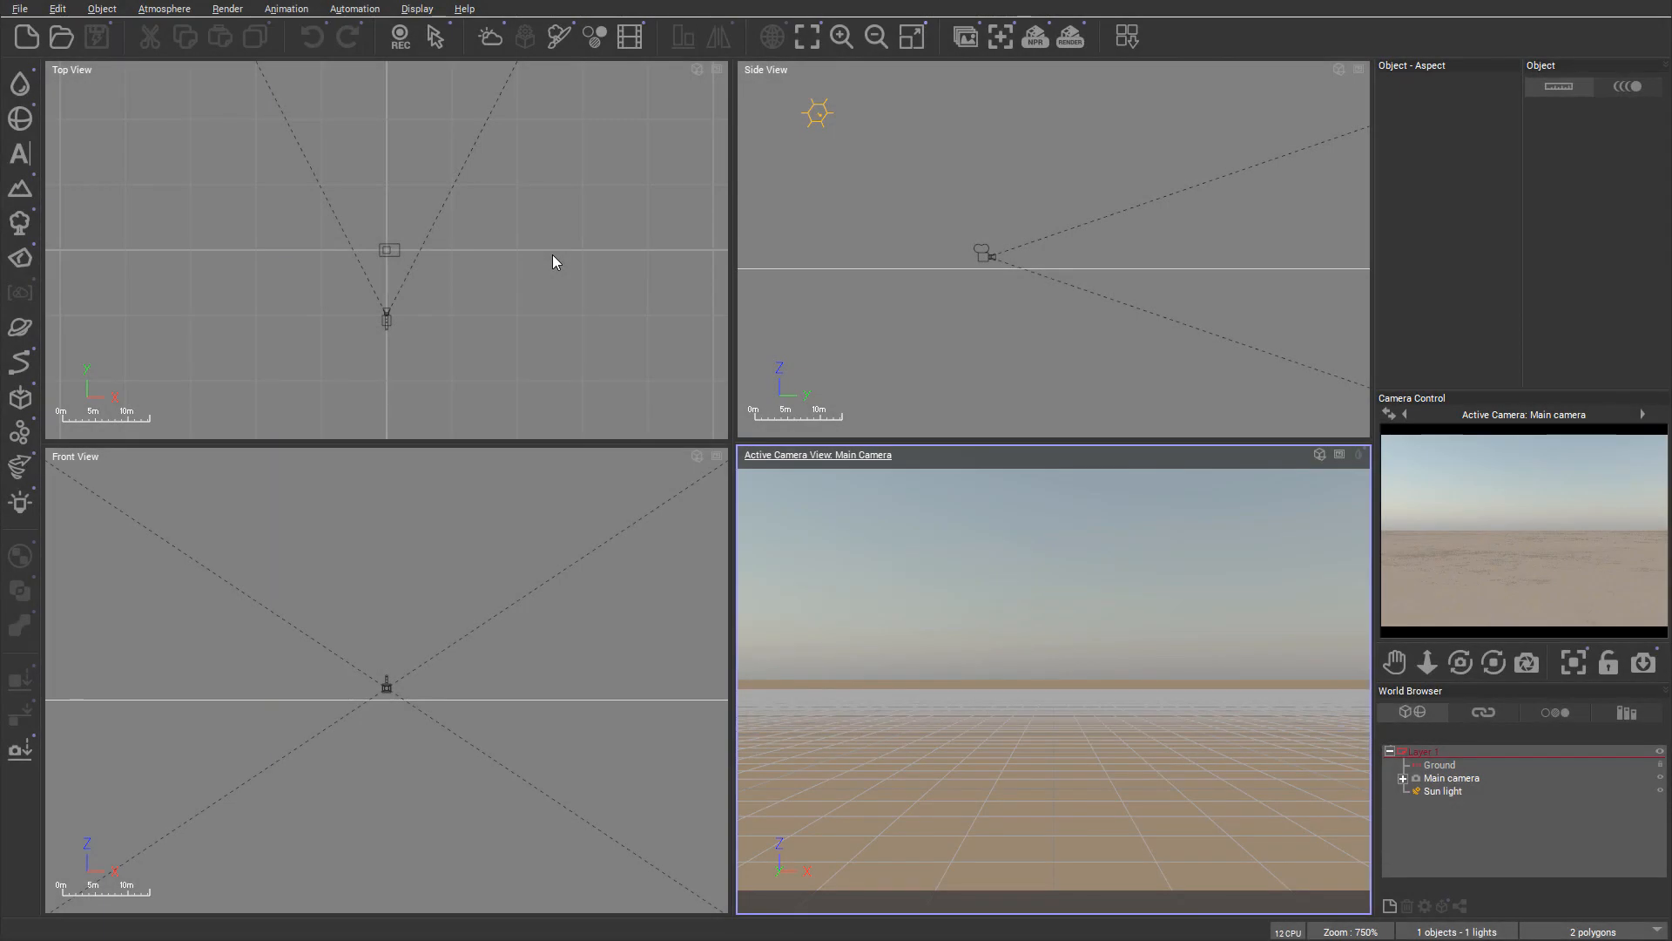
pyautogui.moveTo(632, 275)
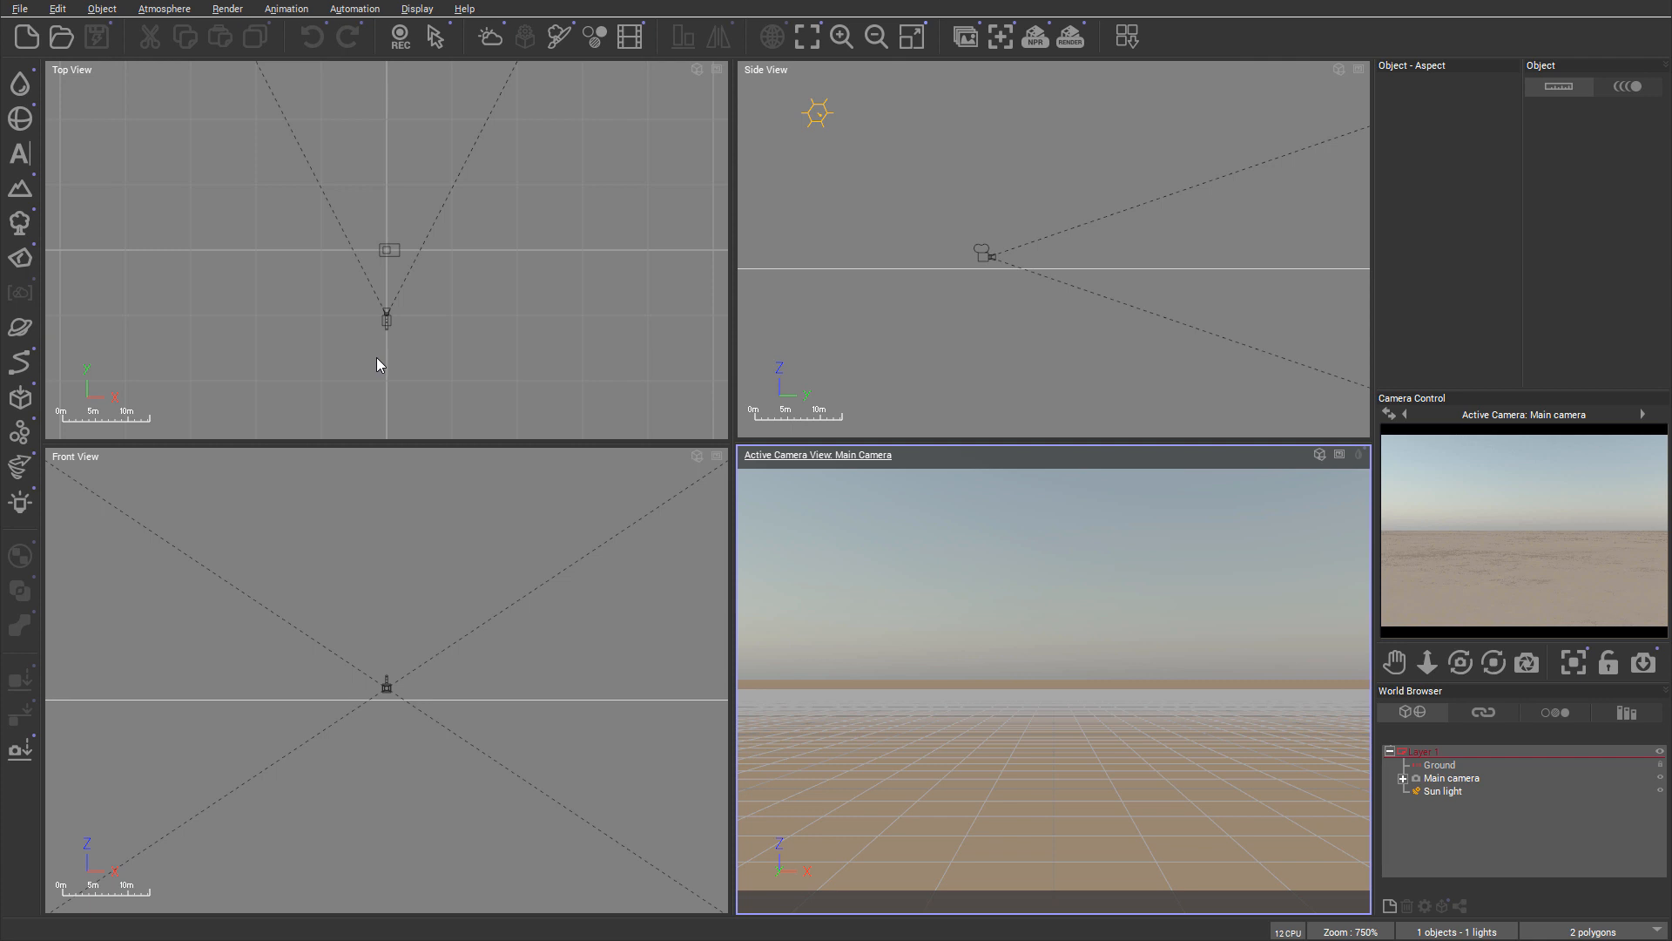
pyautogui.moveTo(412, 344)
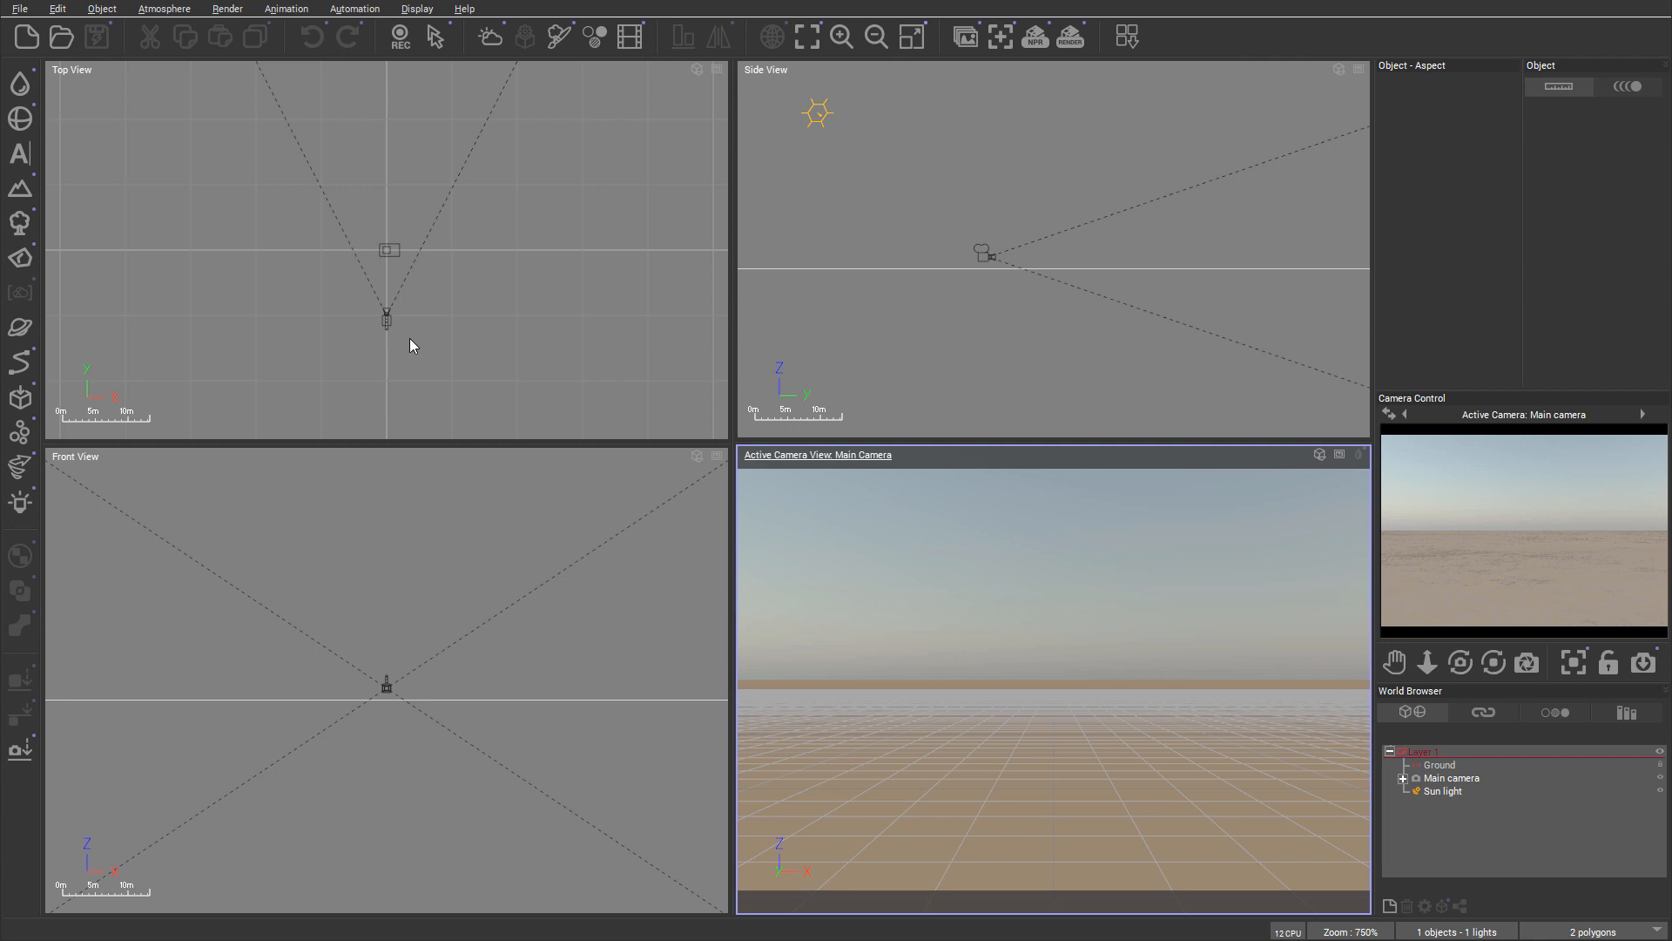
pyautogui.moveTo(393, 327)
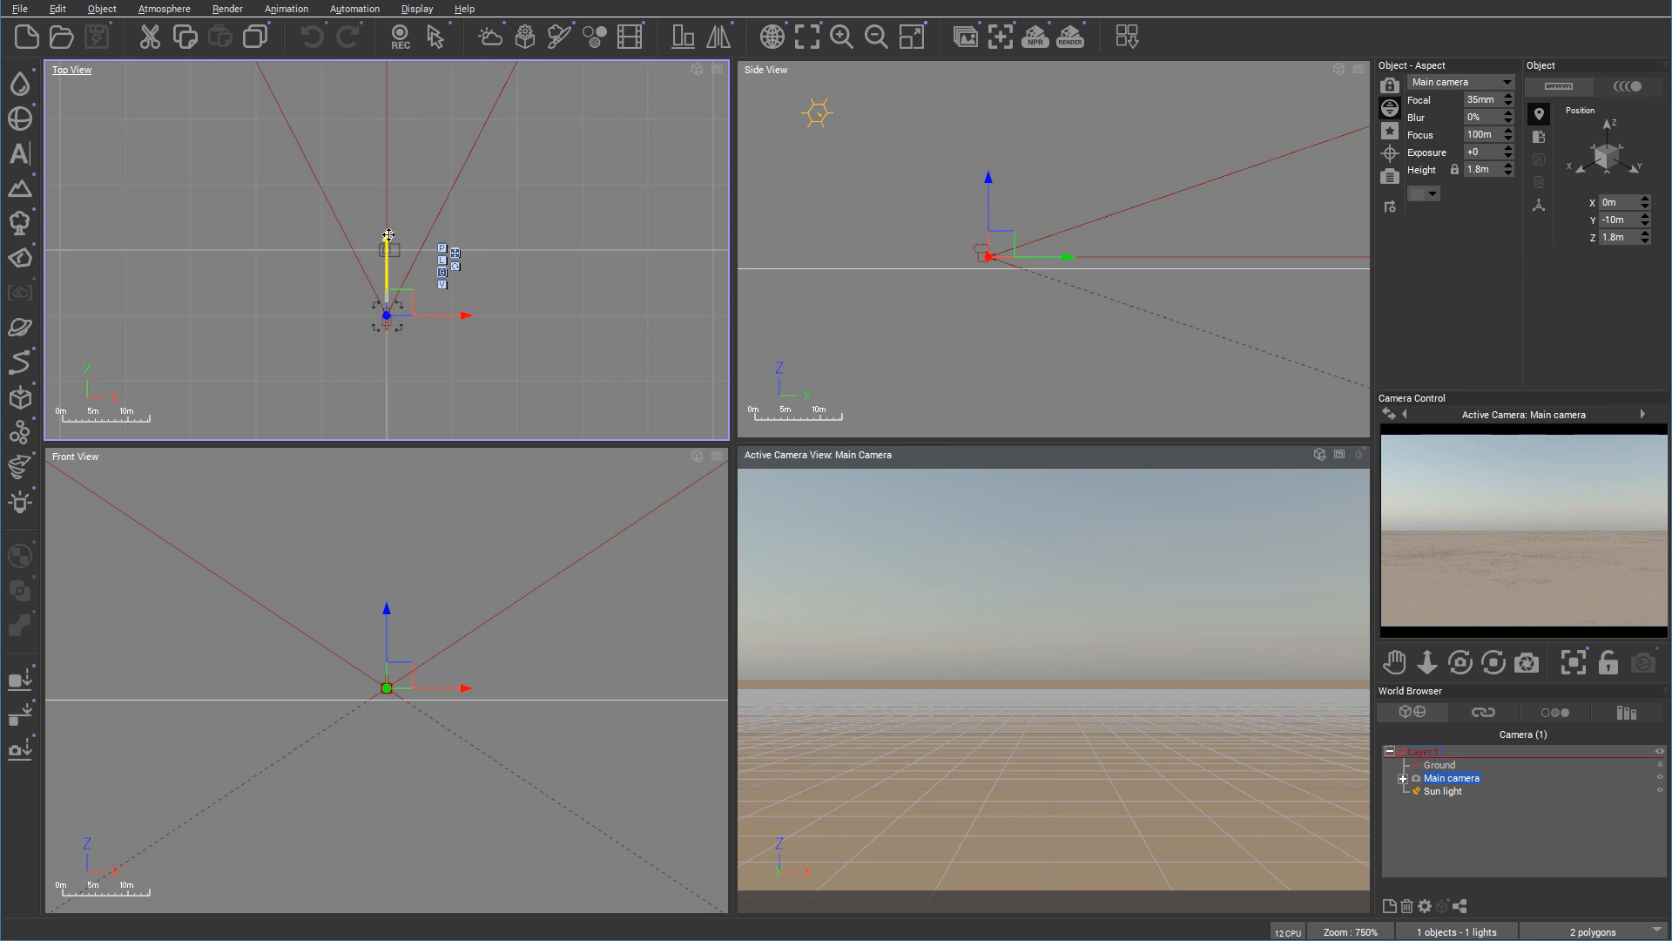
# Create a sphere primitive, placed at 0, 0, 3m and listed in the world browser.
pyautogui.moveTo(386, 251); pyautogui.dragTo(386, 189)
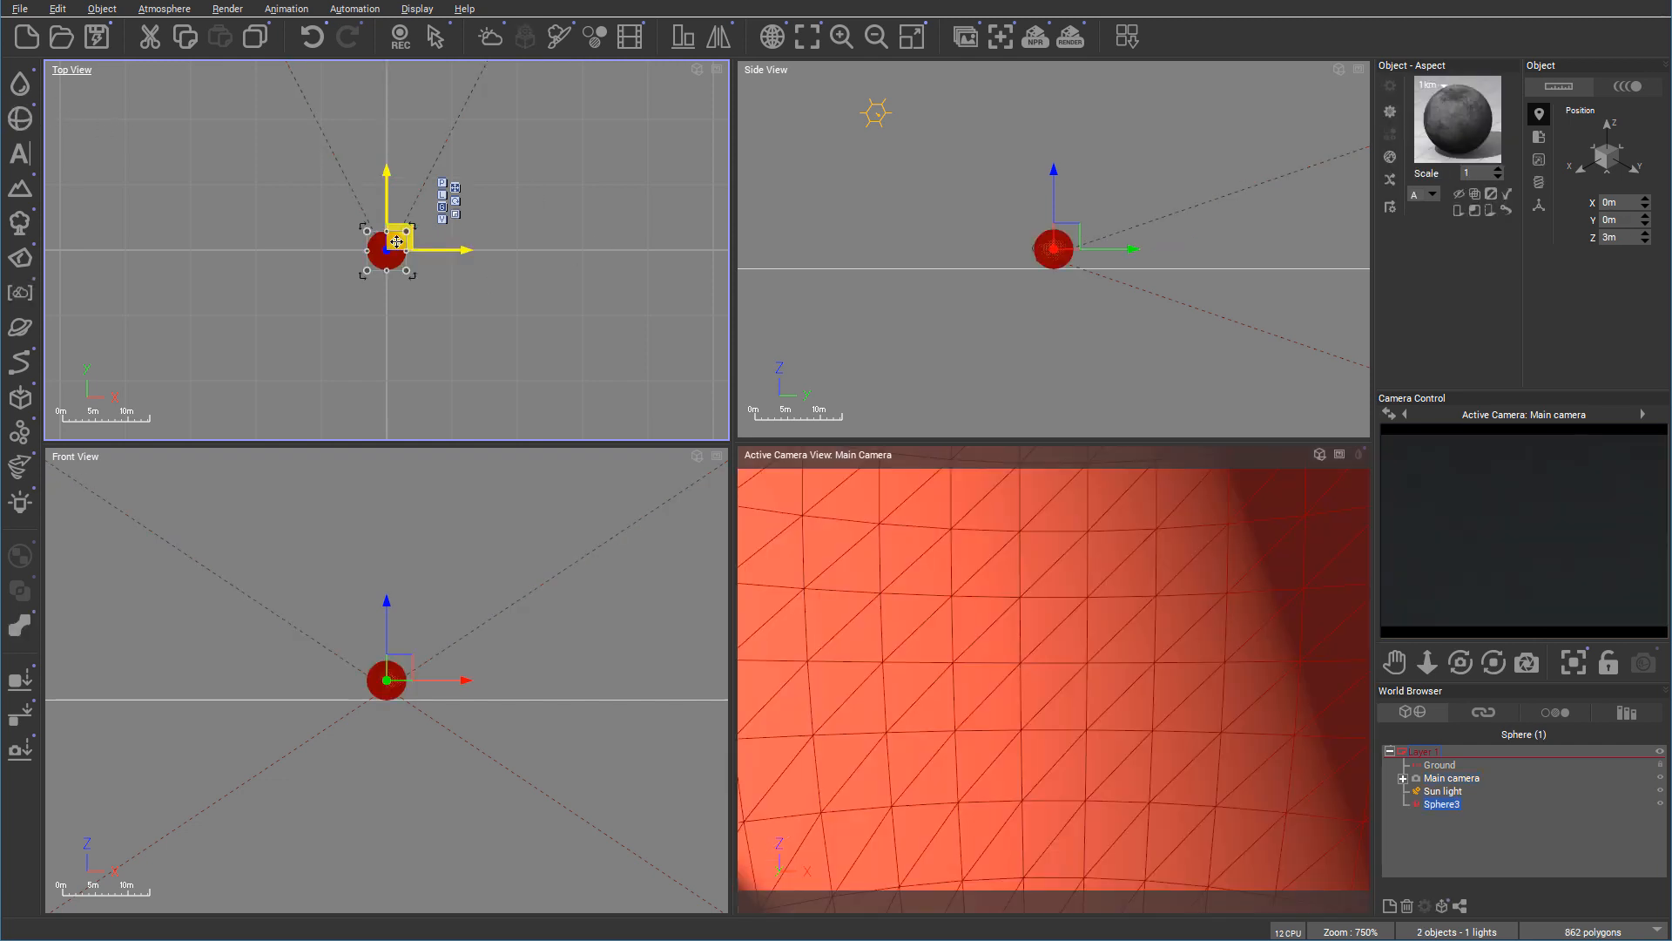
# Move the sphere to -1.2m, 17.07m, 3m, fully in front of the main camera.
pyautogui.moveTo(386, 251); pyautogui.dragTo(481, 302)
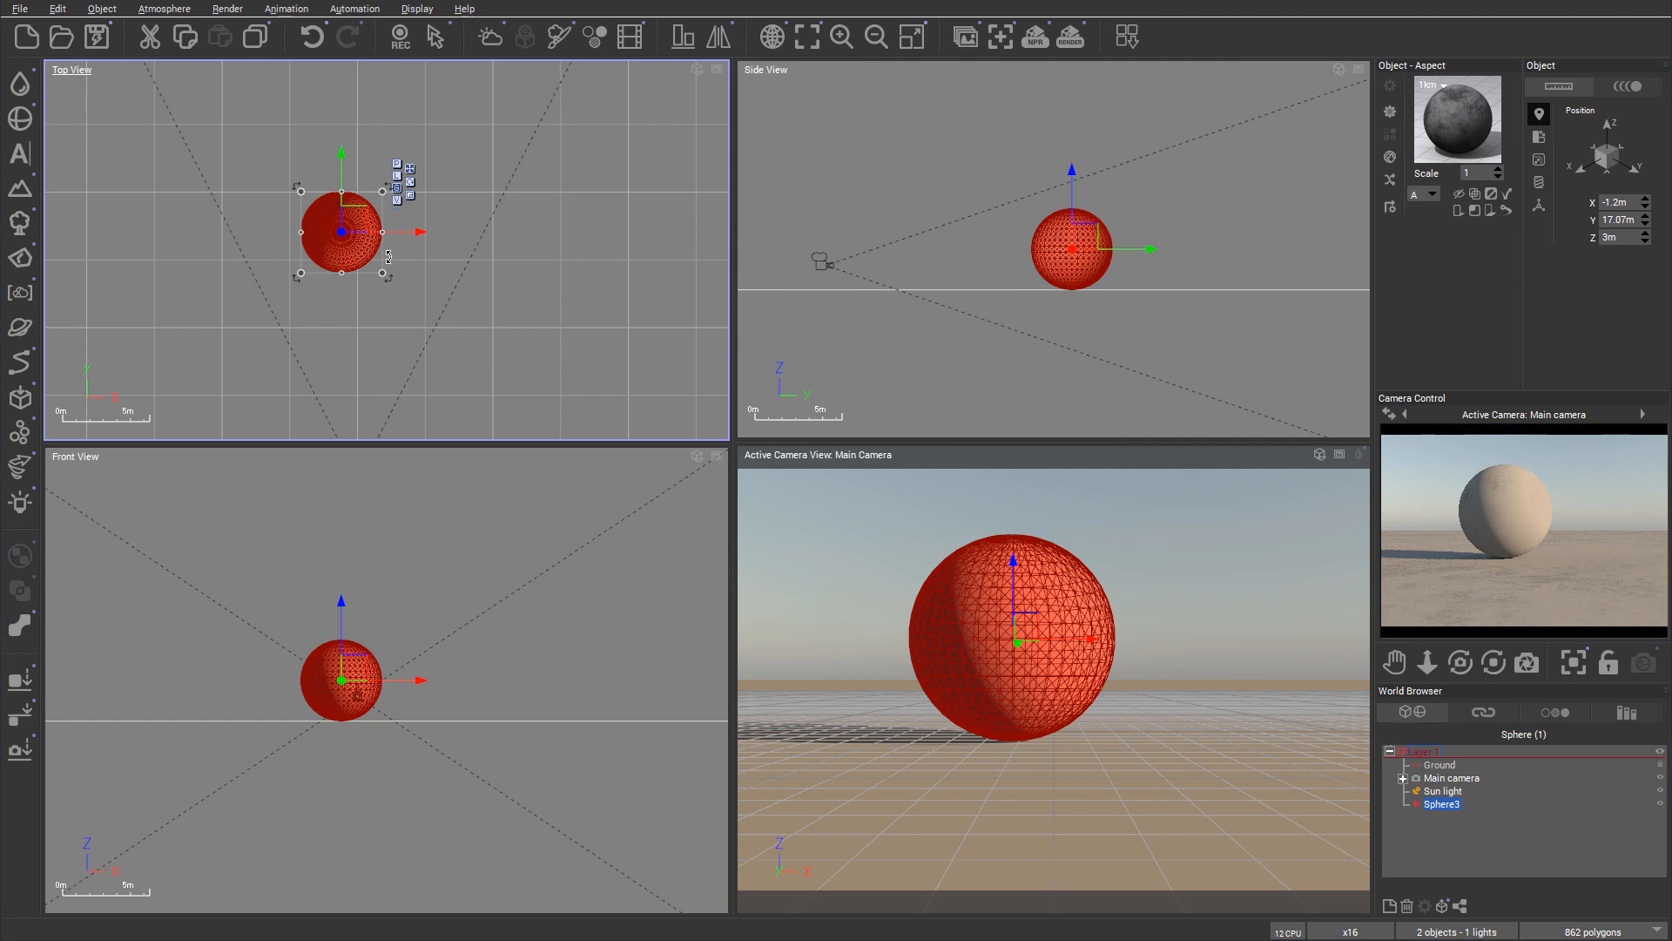
pyautogui.moveTo(407, 296)
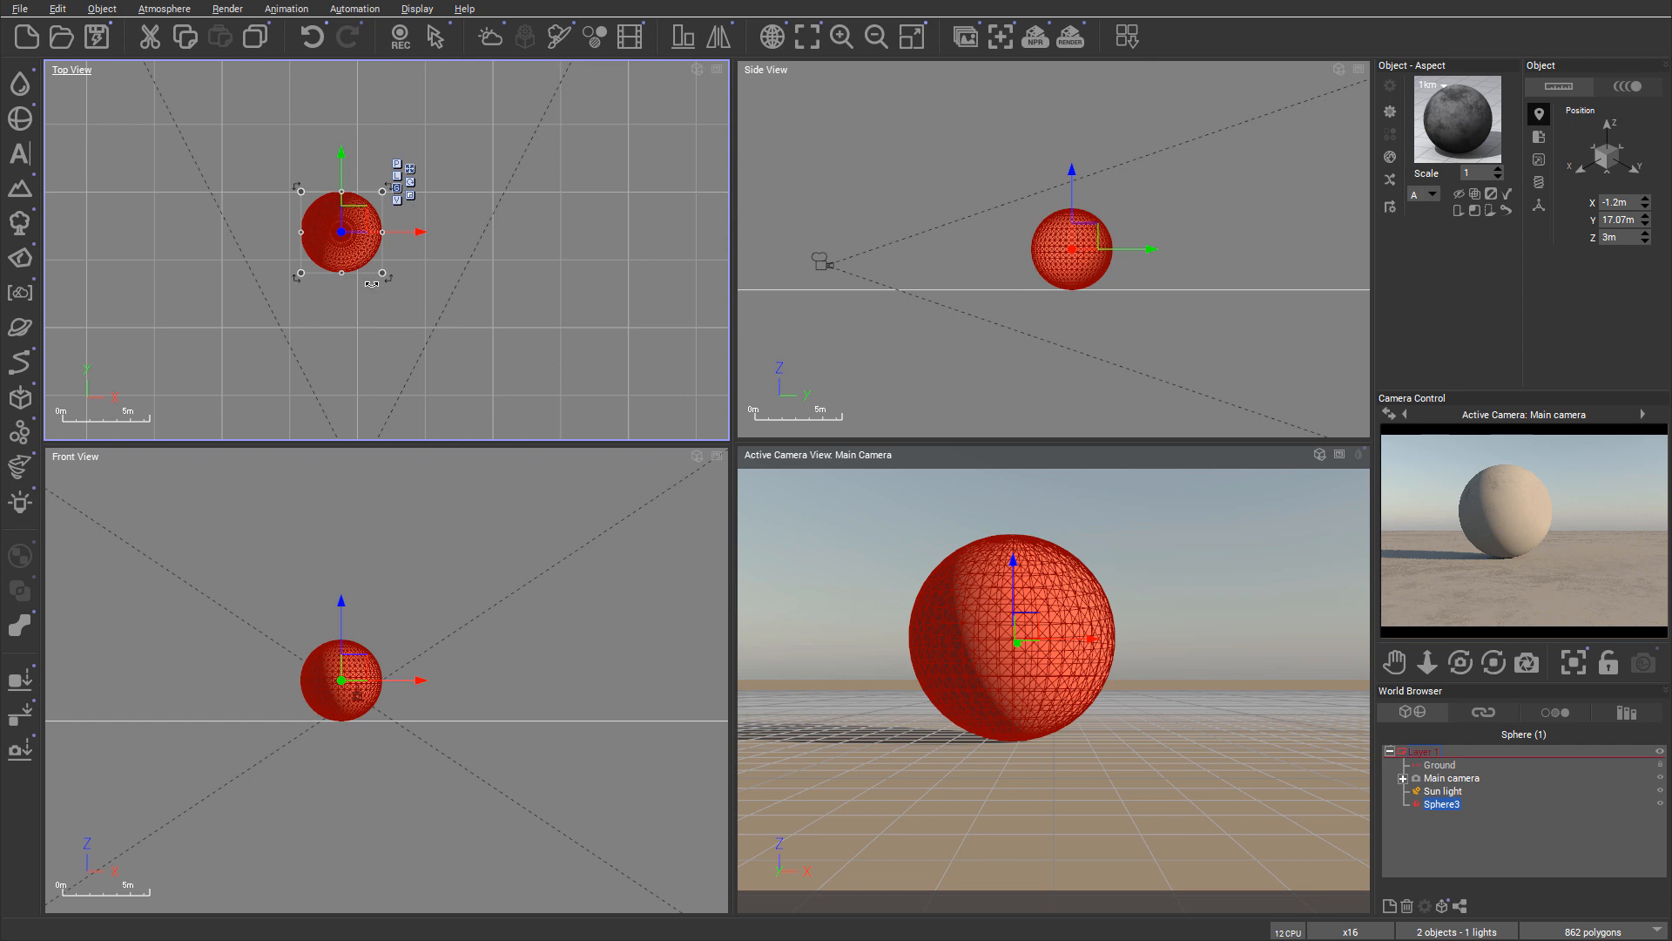
pyautogui.moveTo(443, 262)
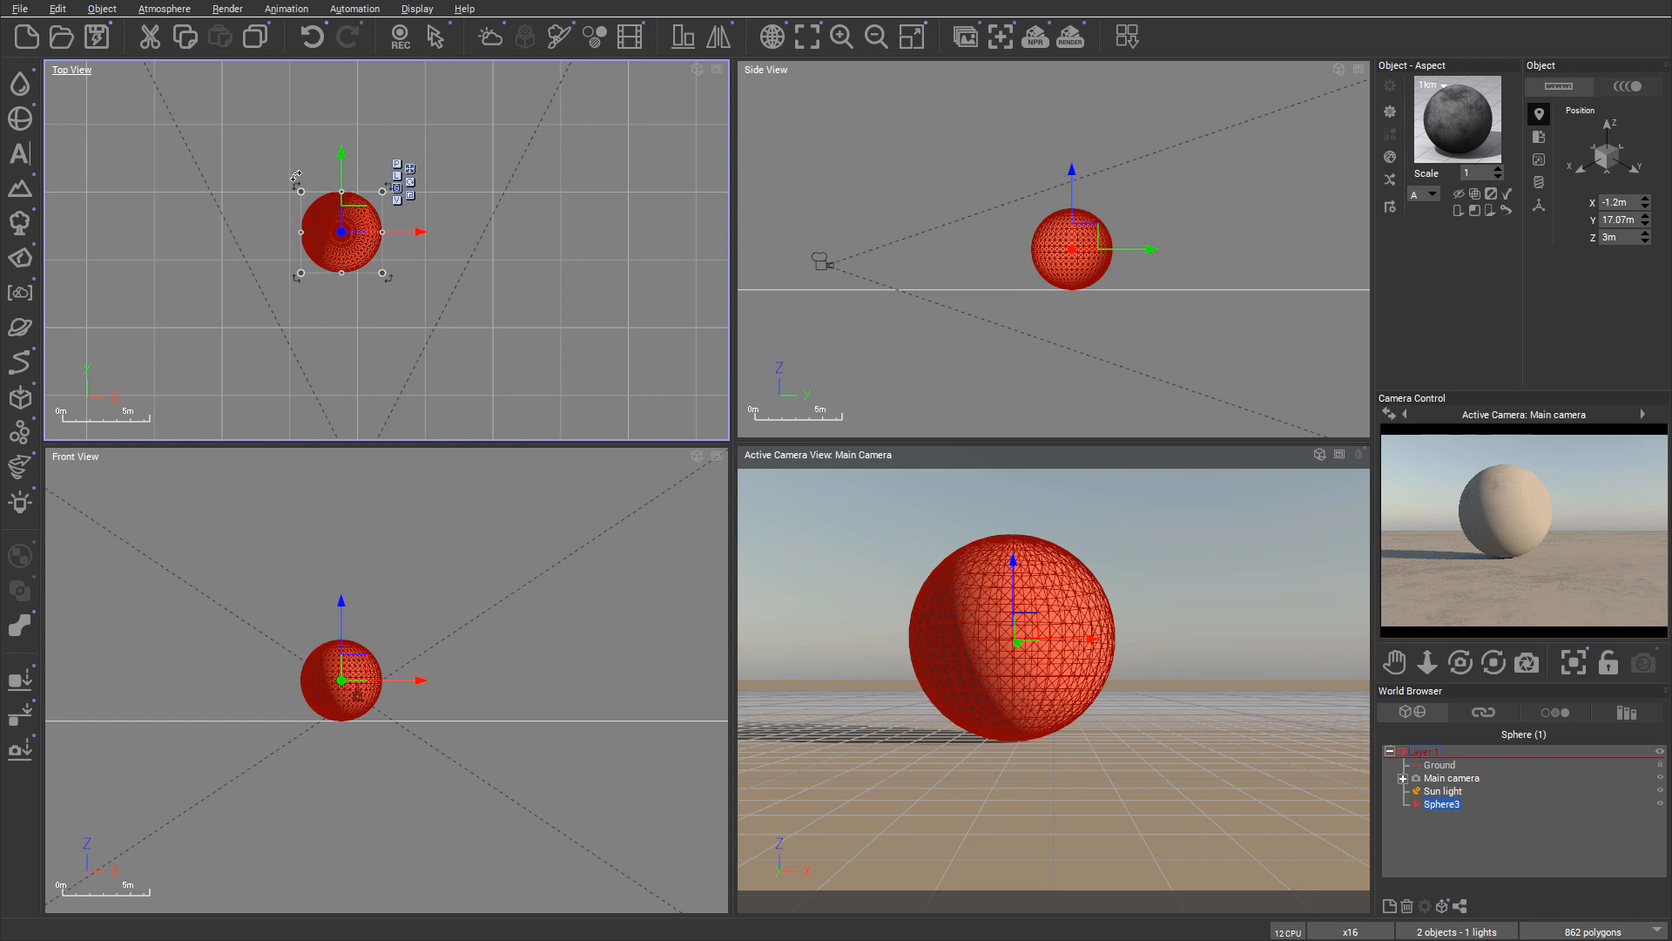
pyautogui.moveTo(439, 222)
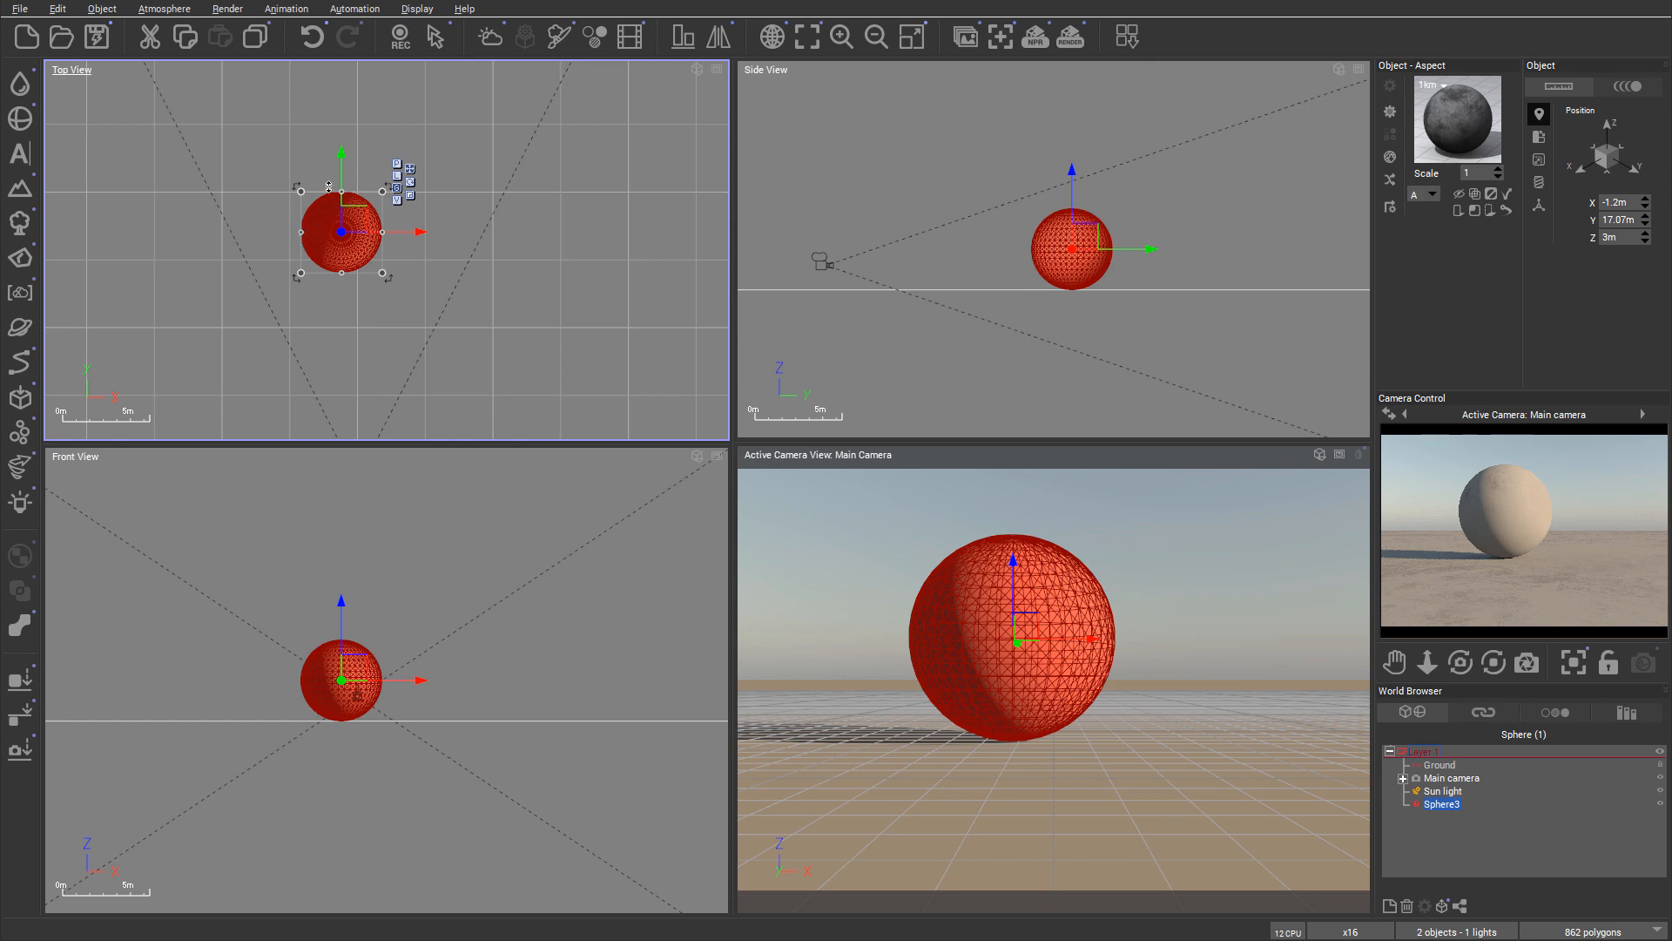
pyautogui.moveTo(391, 308)
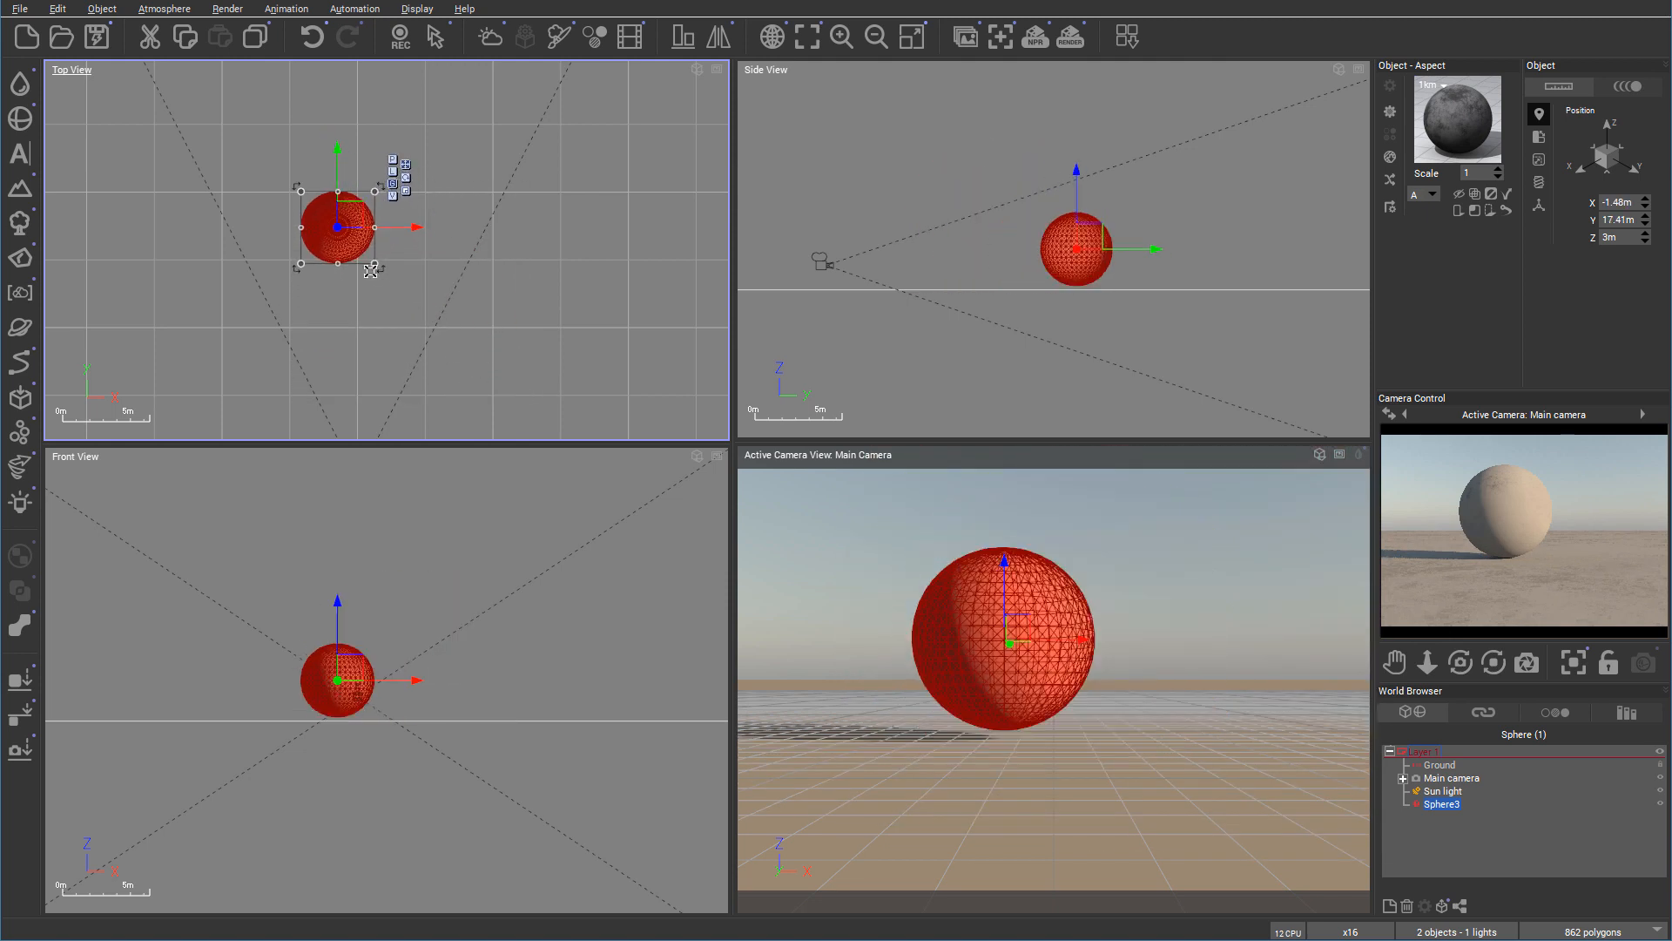
# Nudge the sphere to -96cm, 18.62m, 3m, more centred in the camera view.
pyautogui.moveTo(336, 227); pyautogui.dragTo(341, 210)
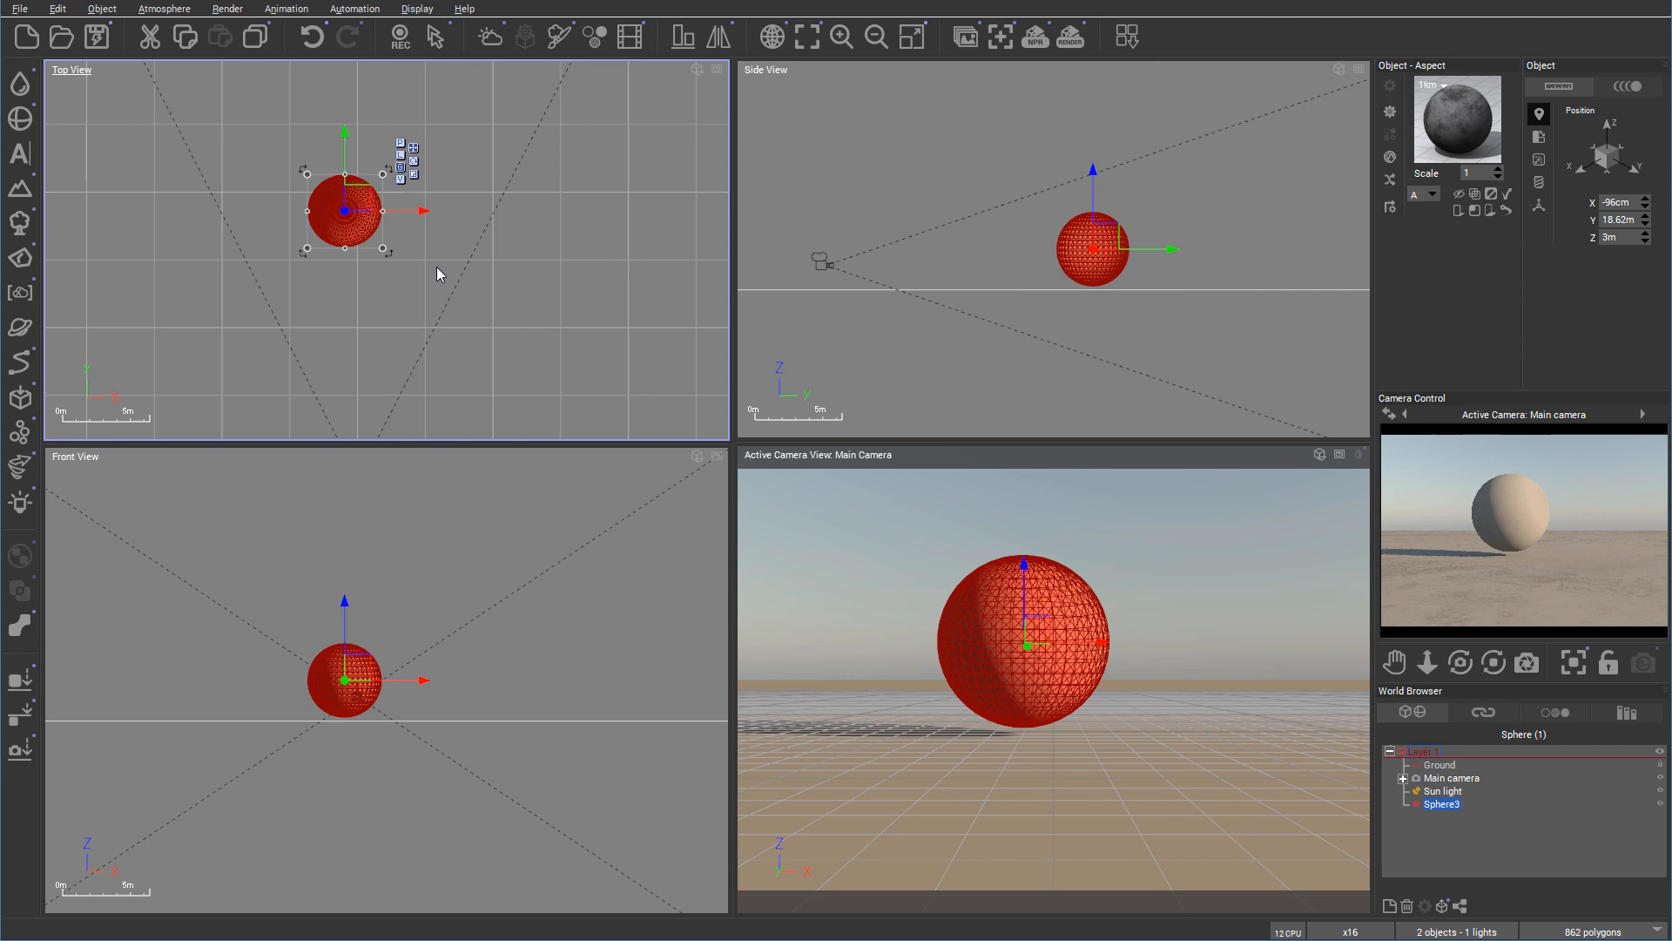
pyautogui.moveTo(345, 118)
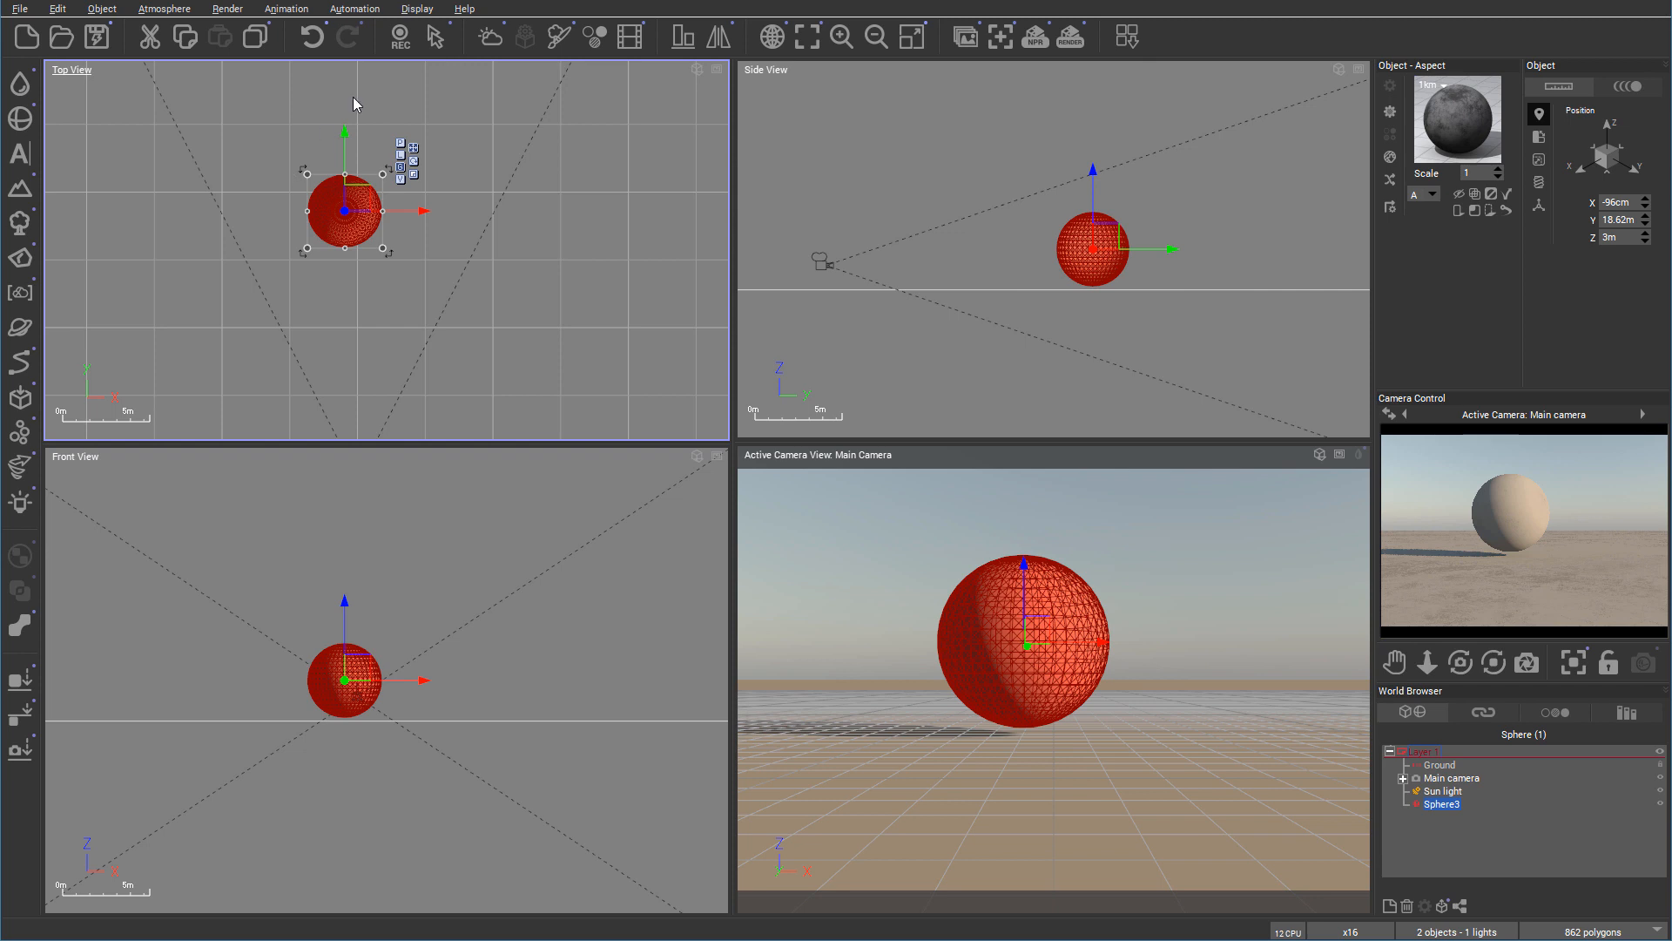
pyautogui.moveTo(367, 174)
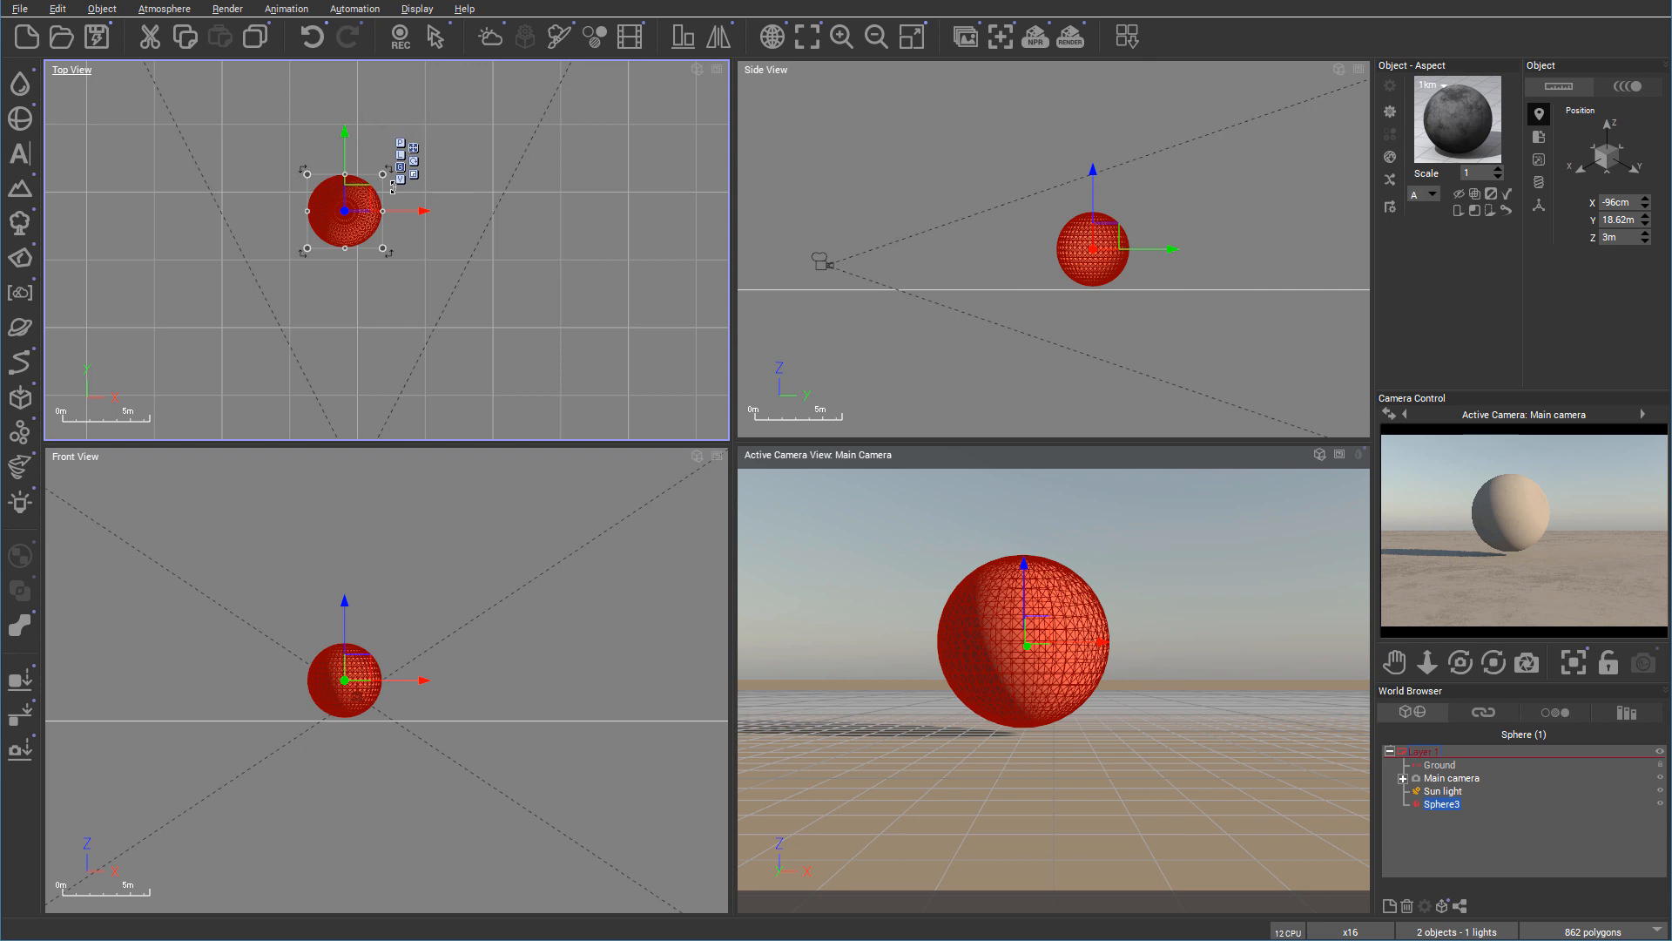
pyautogui.moveTo(392, 142)
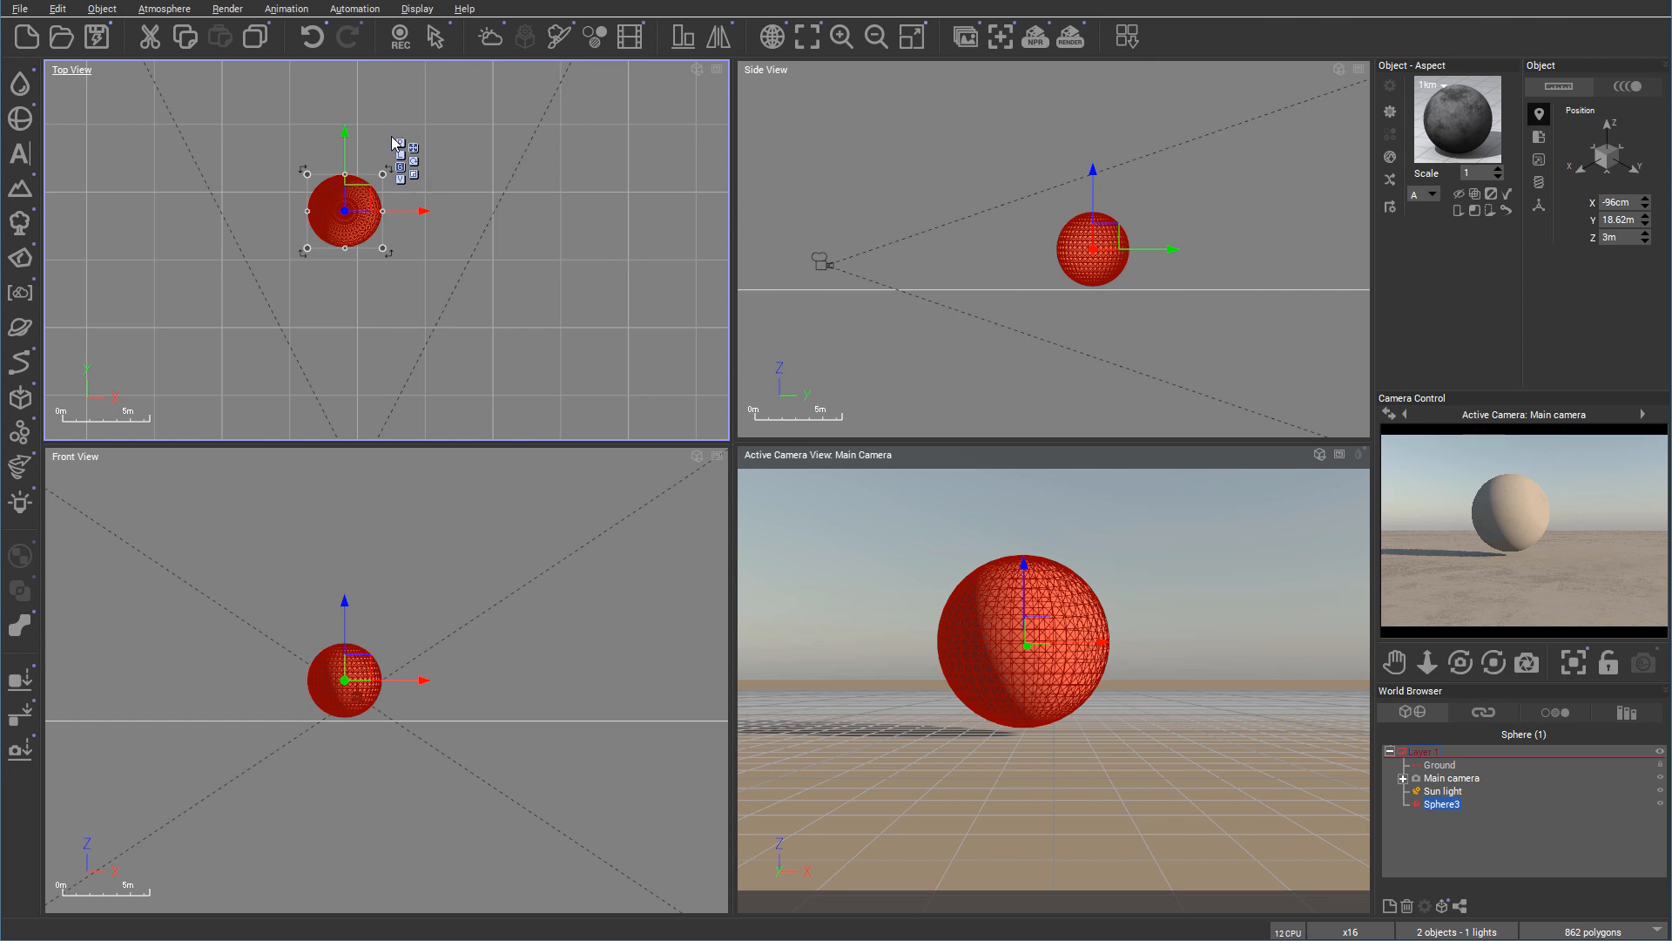
pyautogui.moveTo(427, 203)
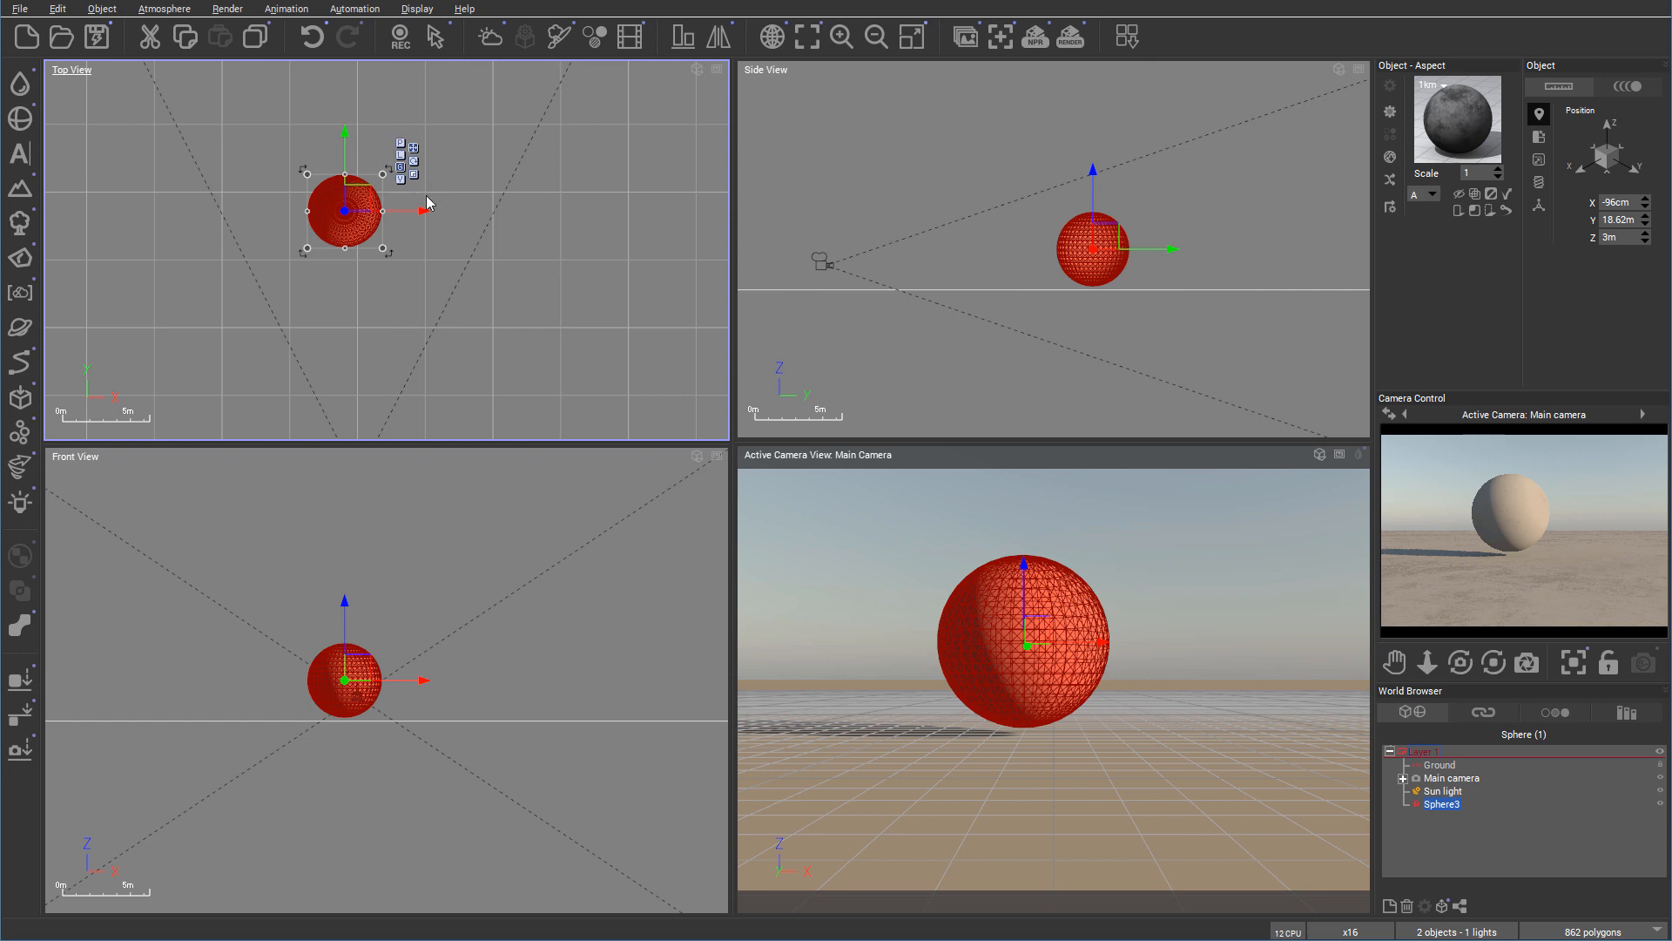
pyautogui.moveTo(457, 128)
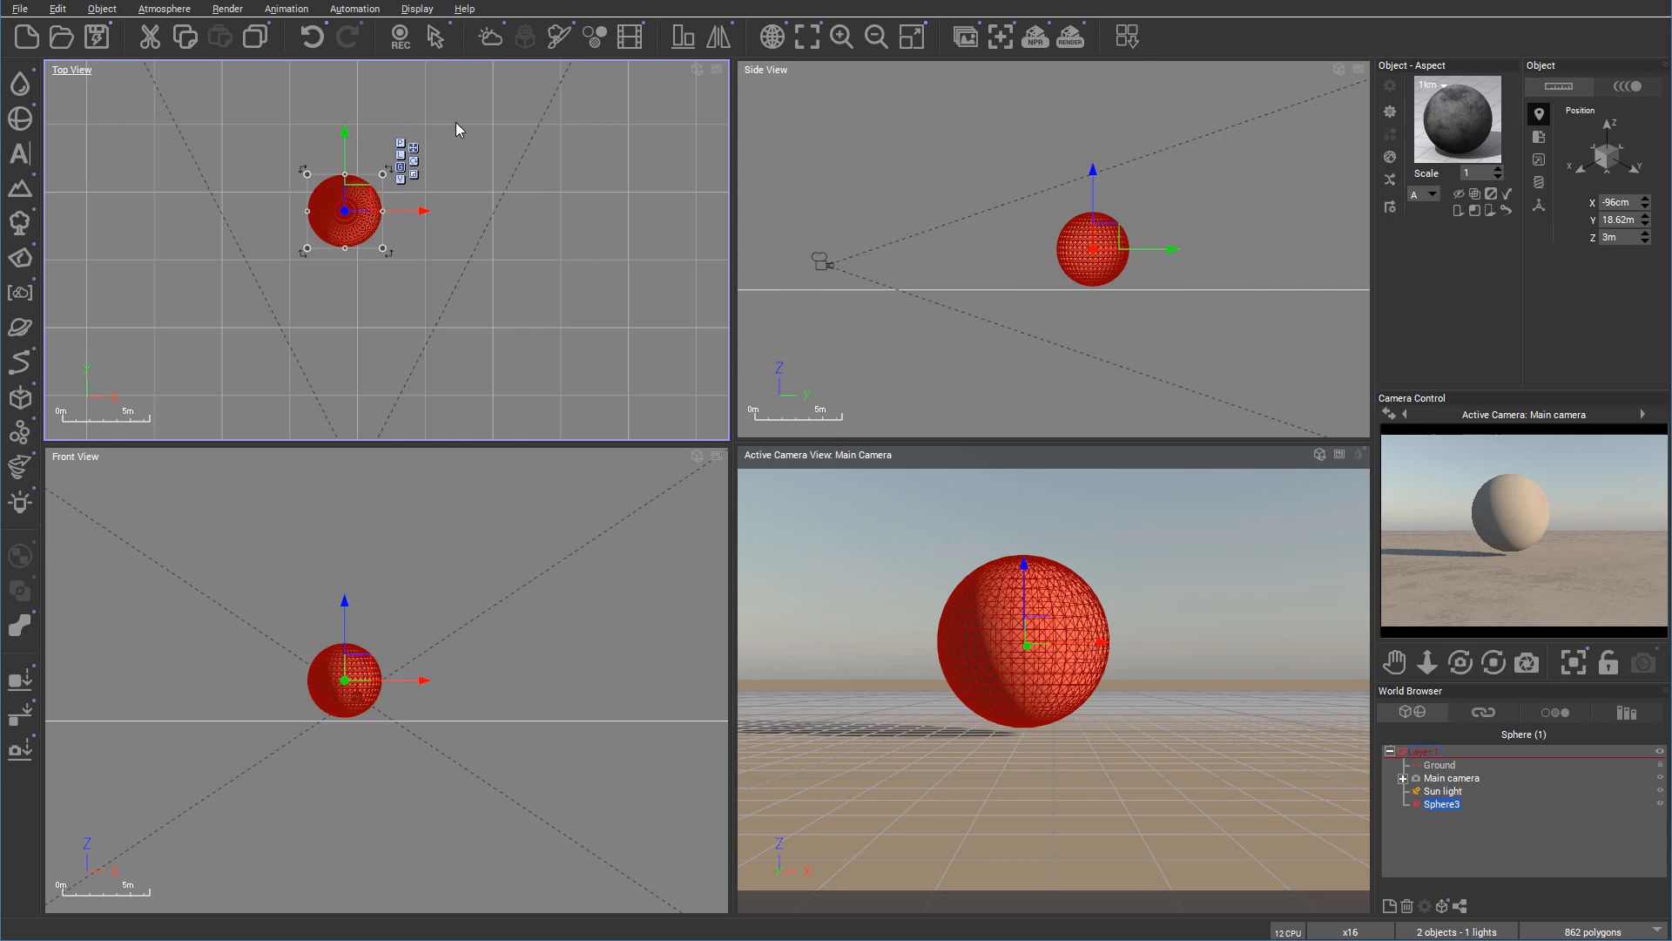
pyautogui.moveTo(437, 180)
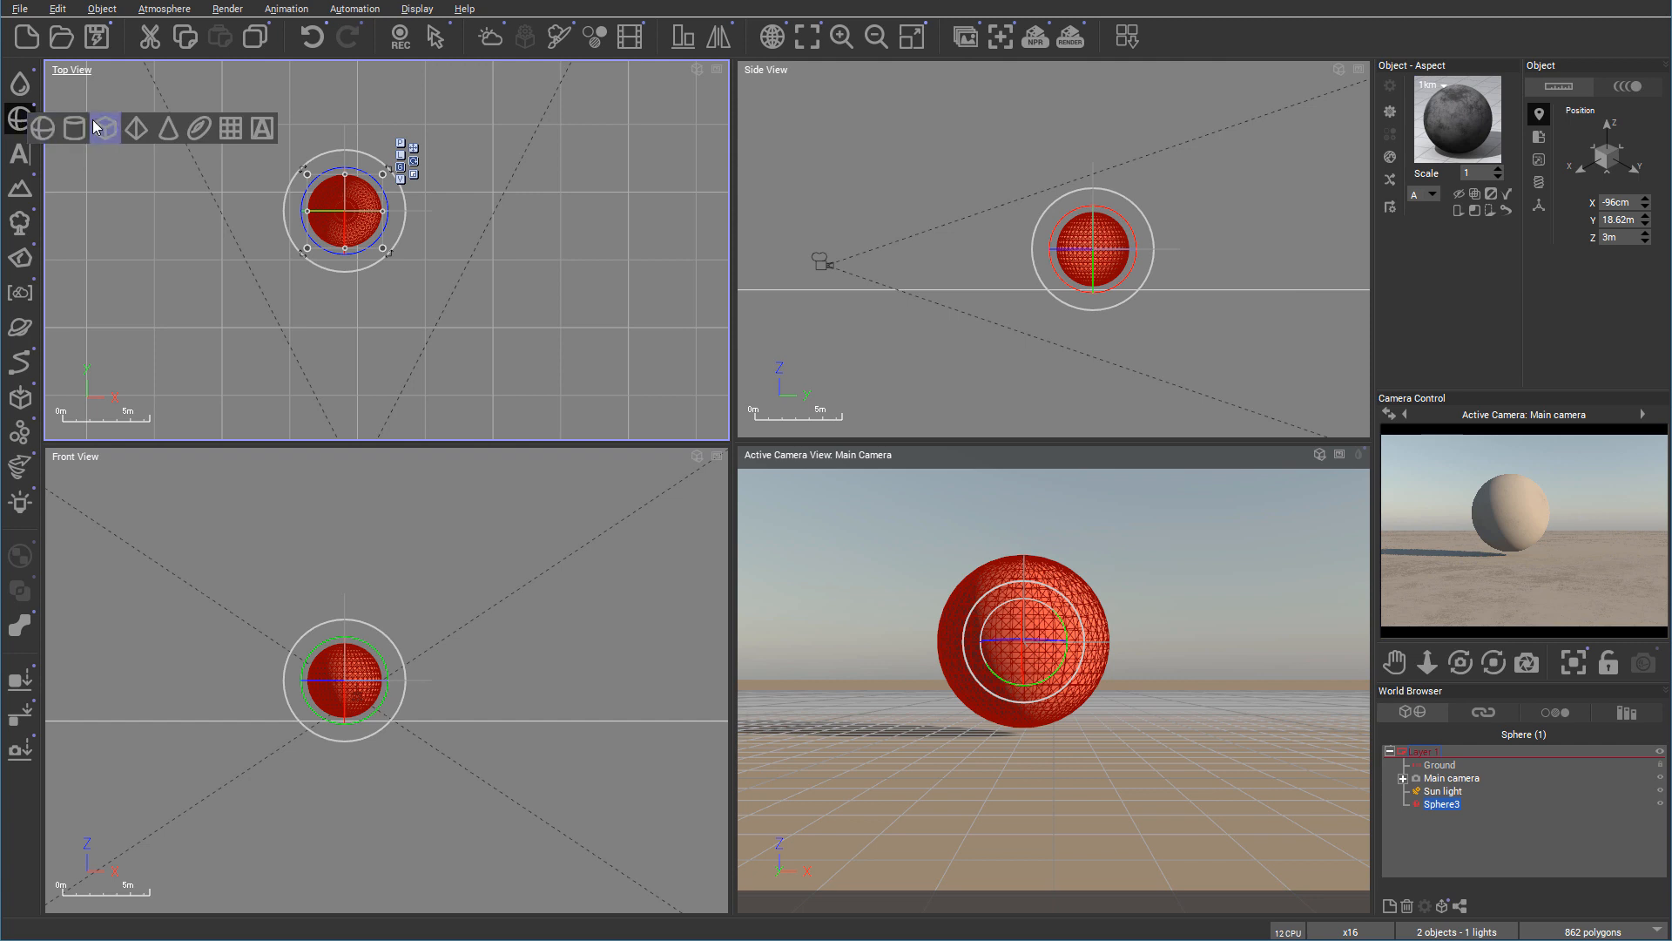
# Add a cube primitive from the primitives flyout.
pyautogui.click(104, 128)
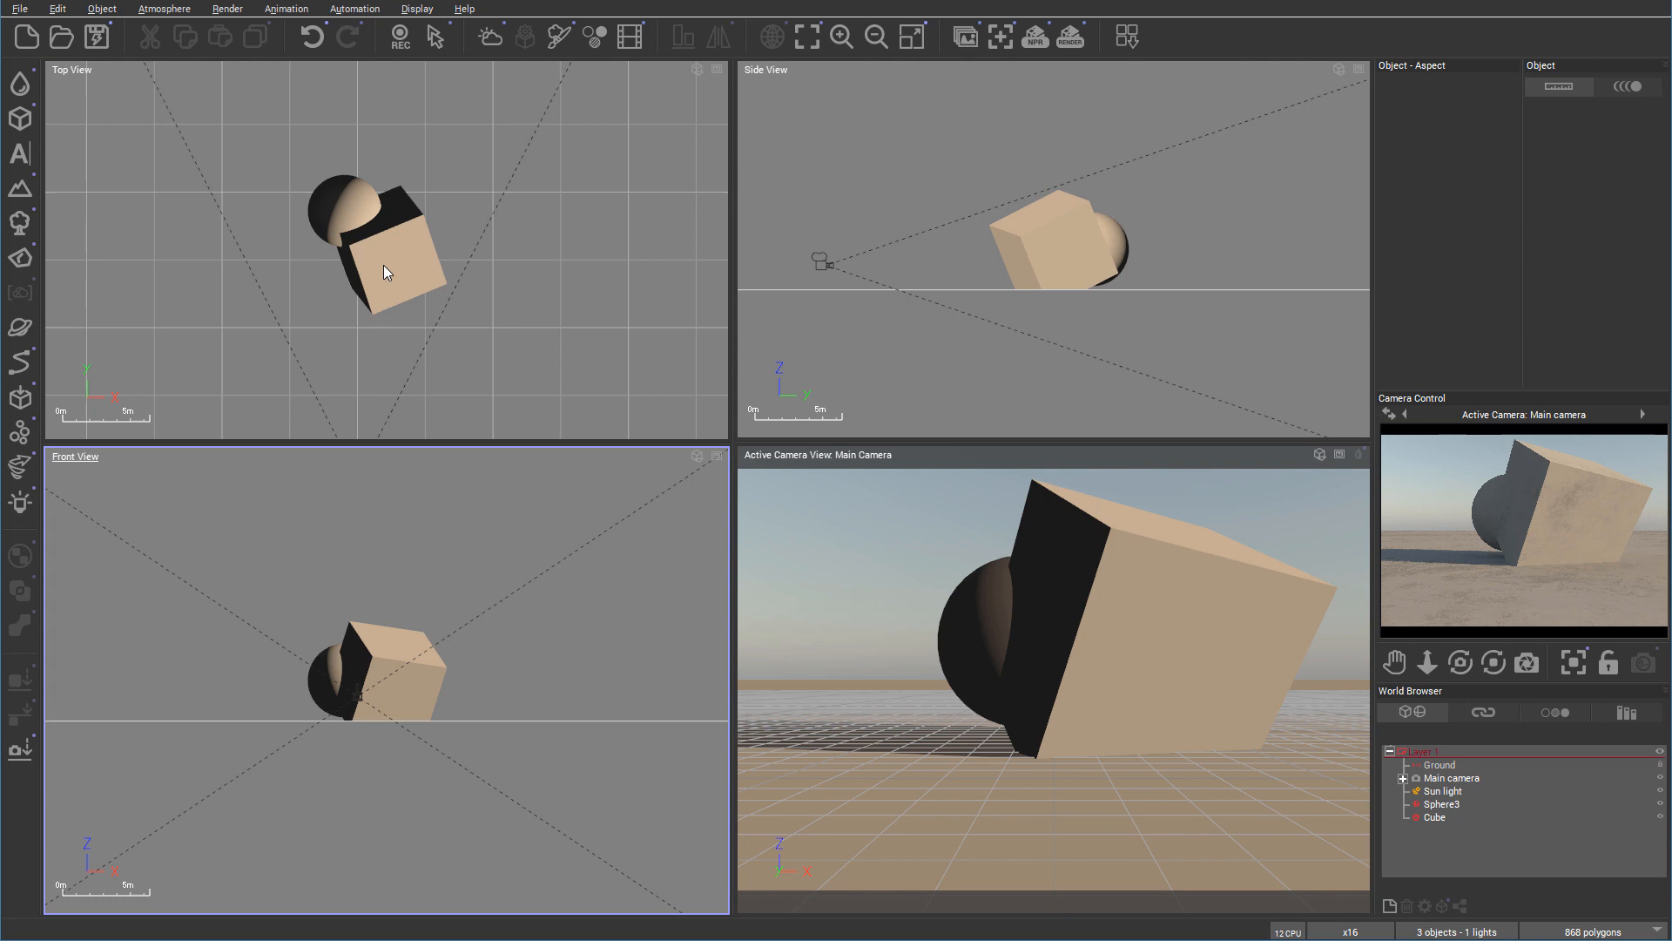
# Select the cube and tilt it, leaving it at 1.485m, 16.32m, 3m hiding the sphere.
pyautogui.click(384, 266)
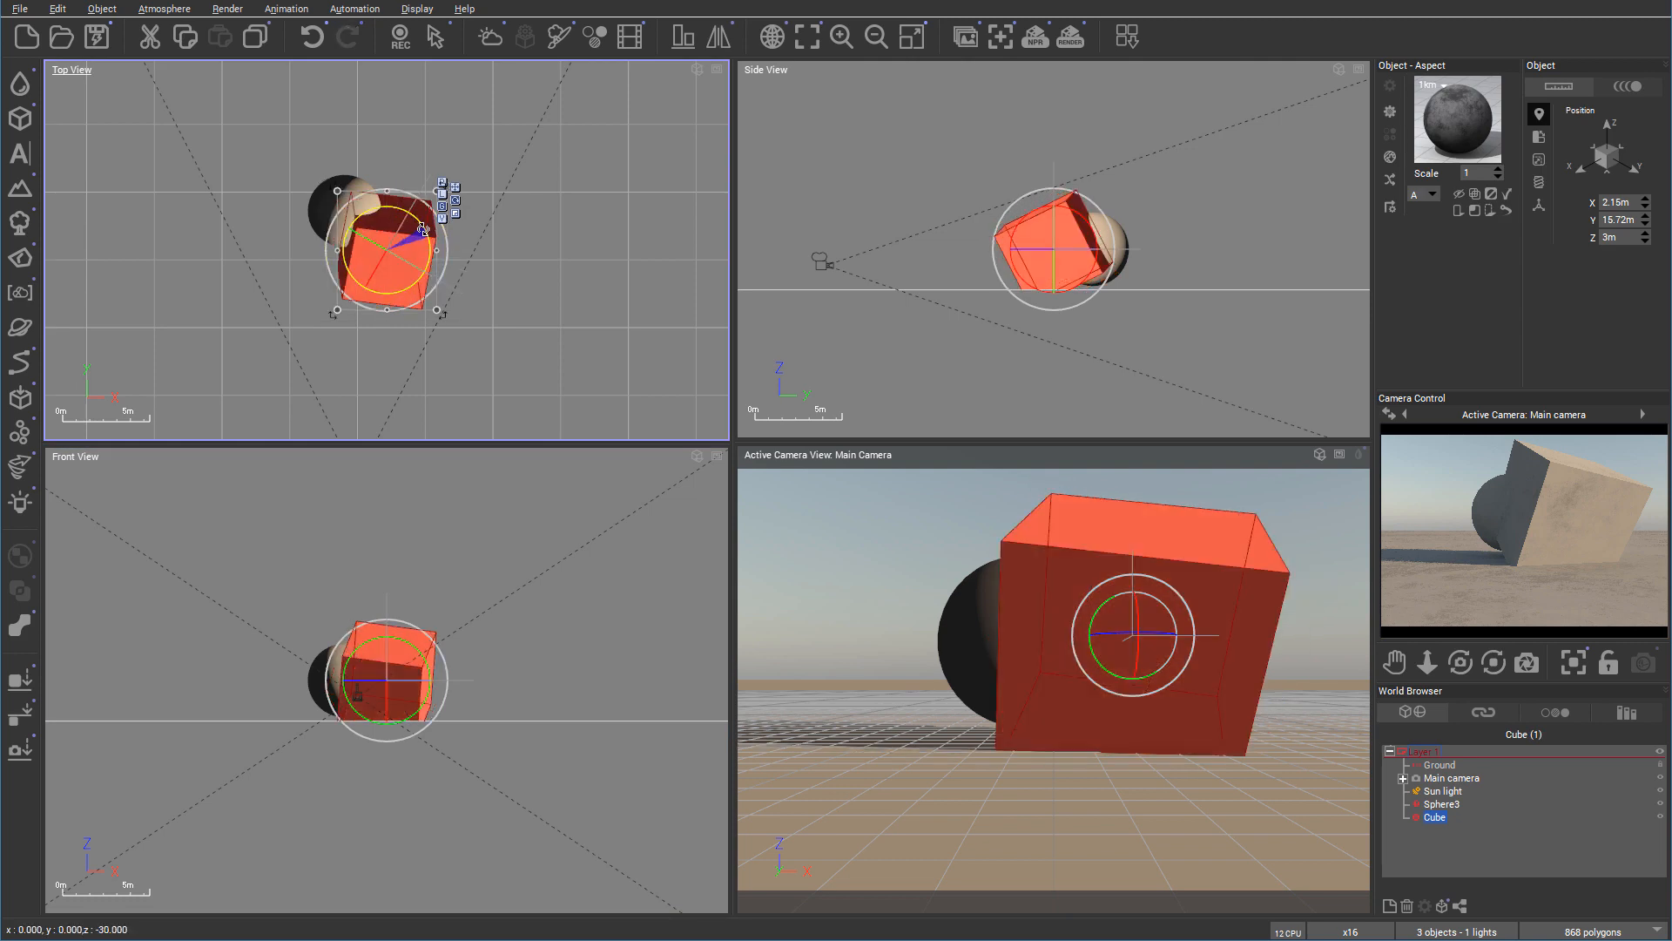
pyautogui.moveTo(417, 233); pyautogui.dragTo(416, 282)
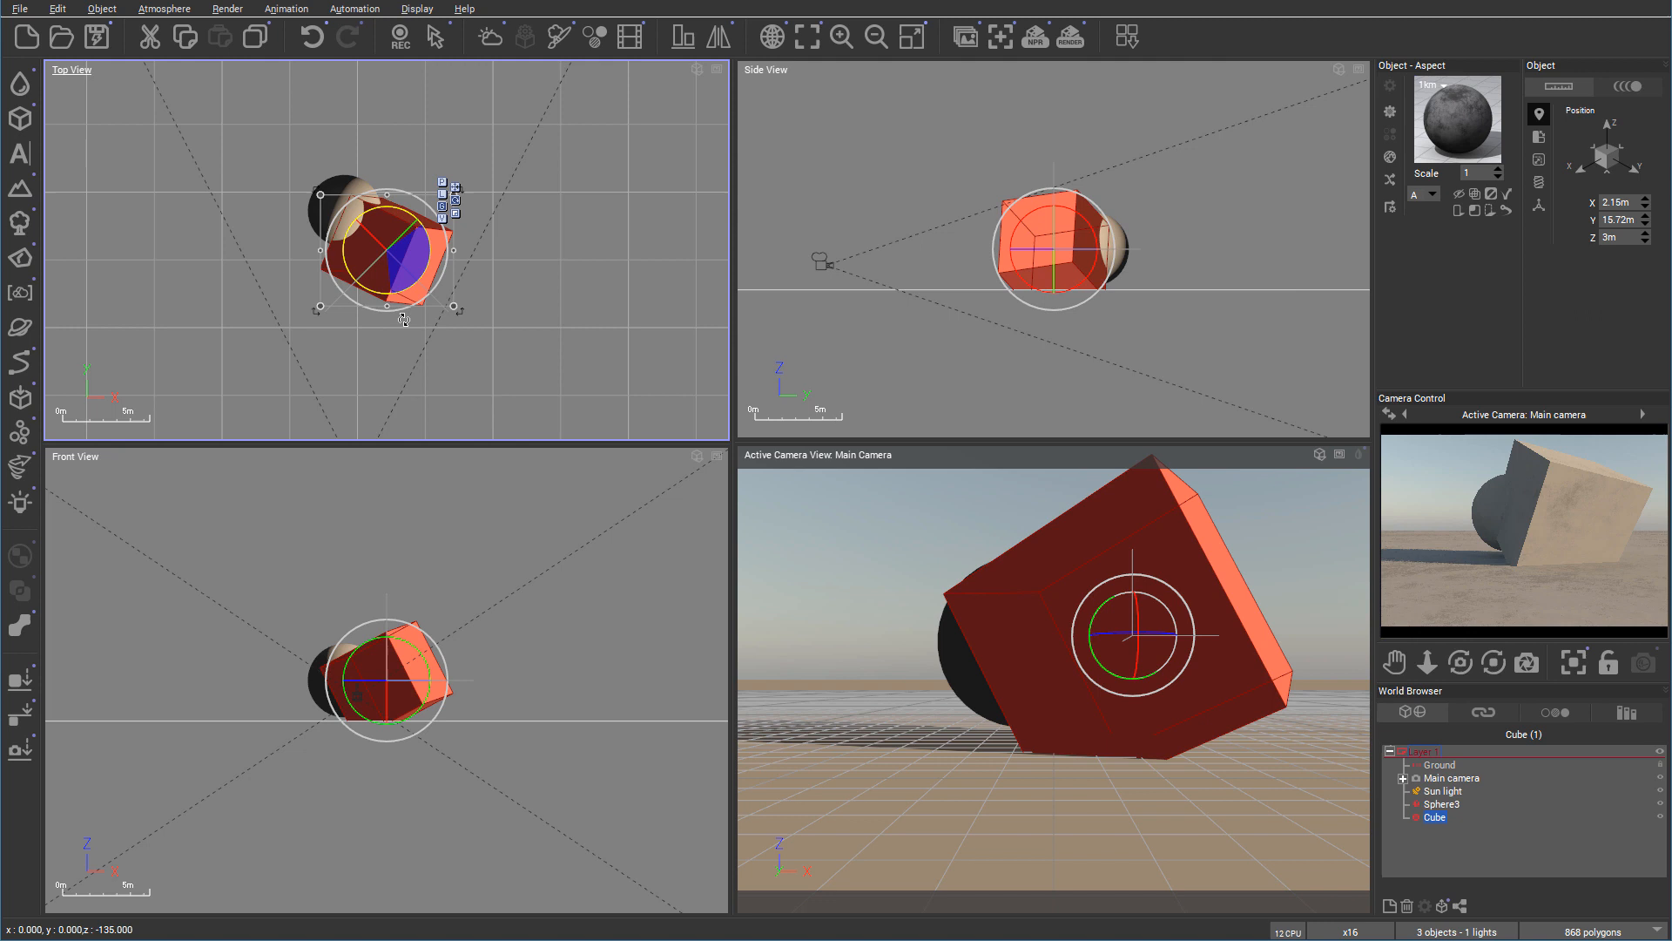
pyautogui.moveTo(405, 319); pyautogui.dragTo(437, 282)
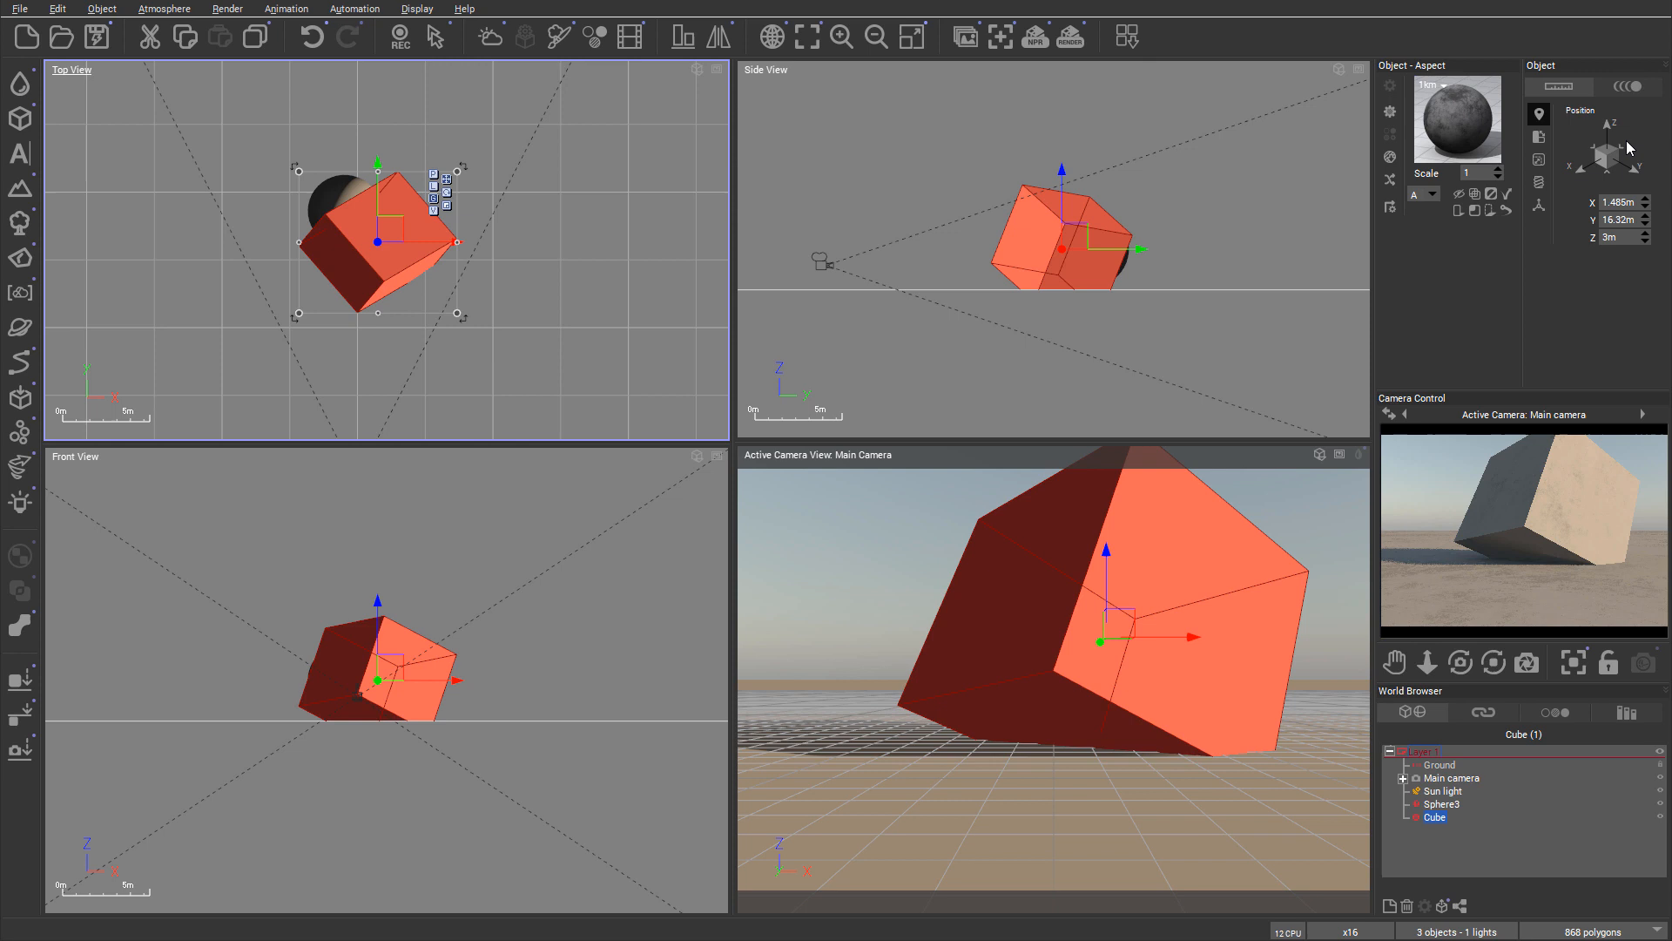
pyautogui.moveTo(537, 224)
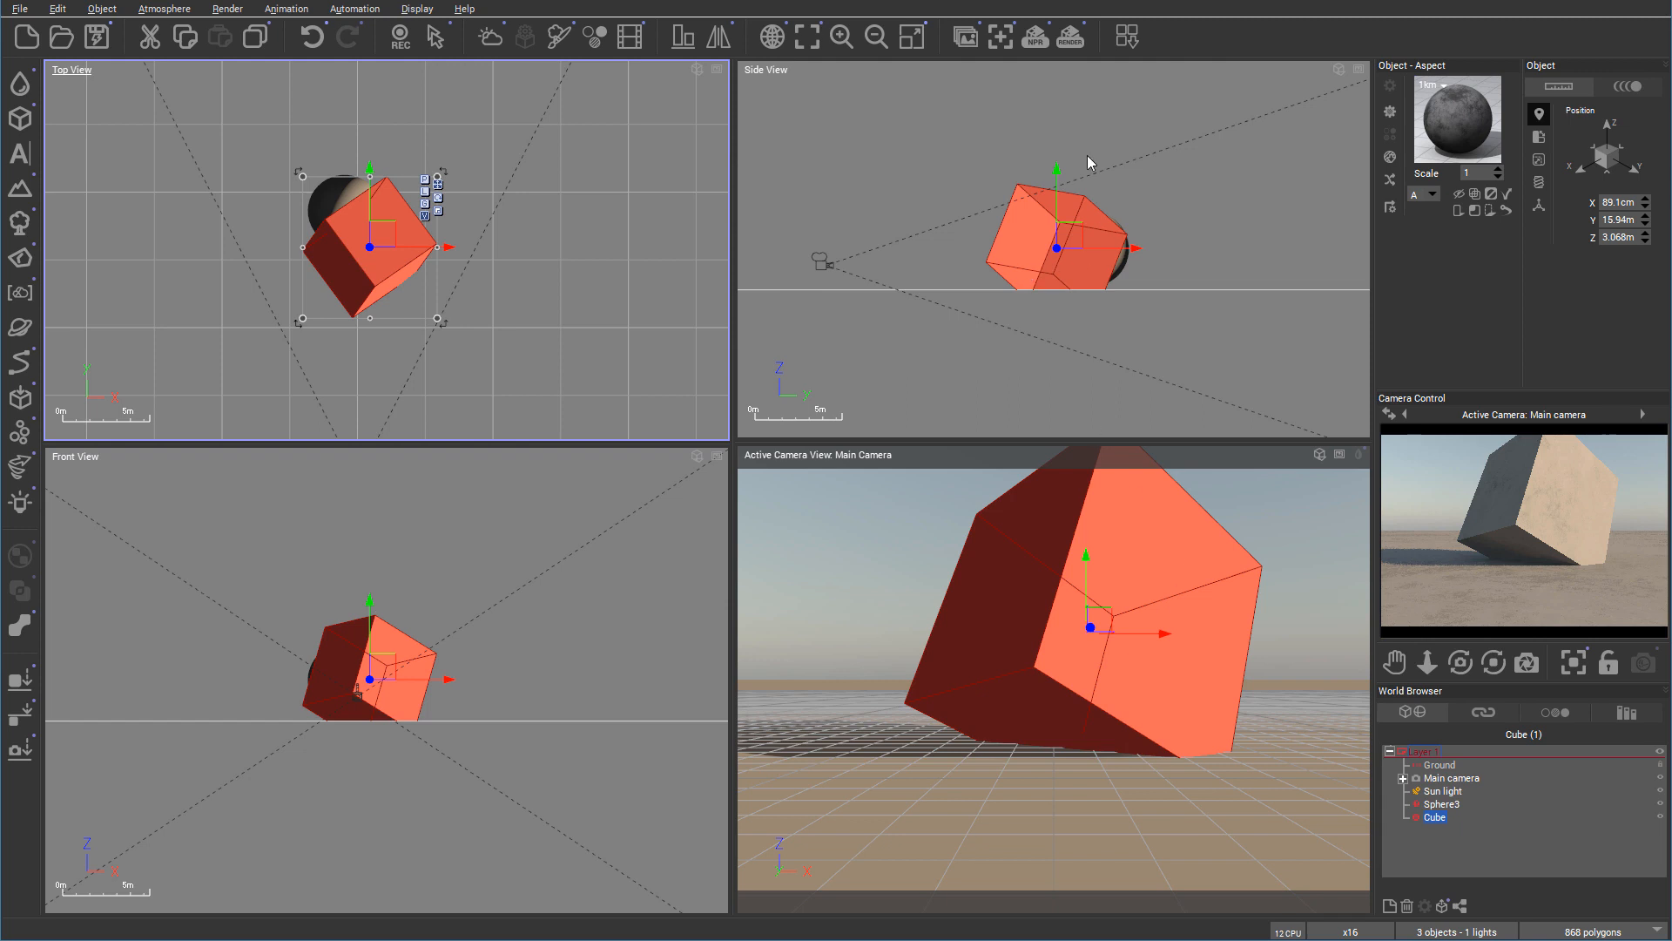
pyautogui.moveTo(1126, 248)
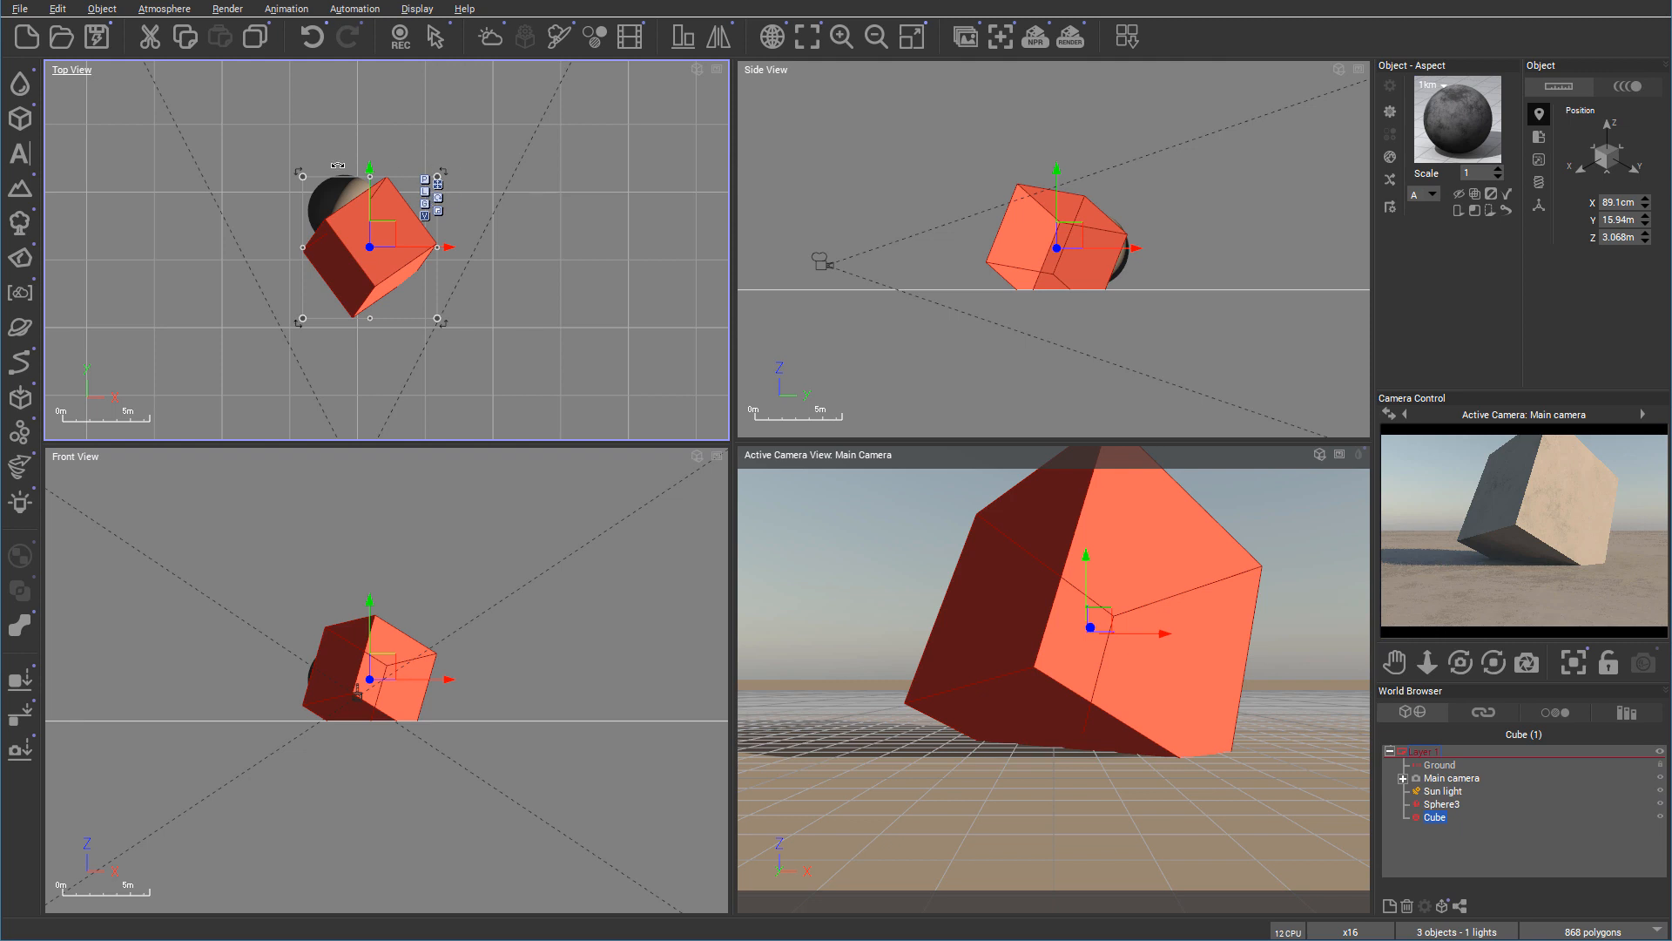
pyautogui.moveTo(232, 270)
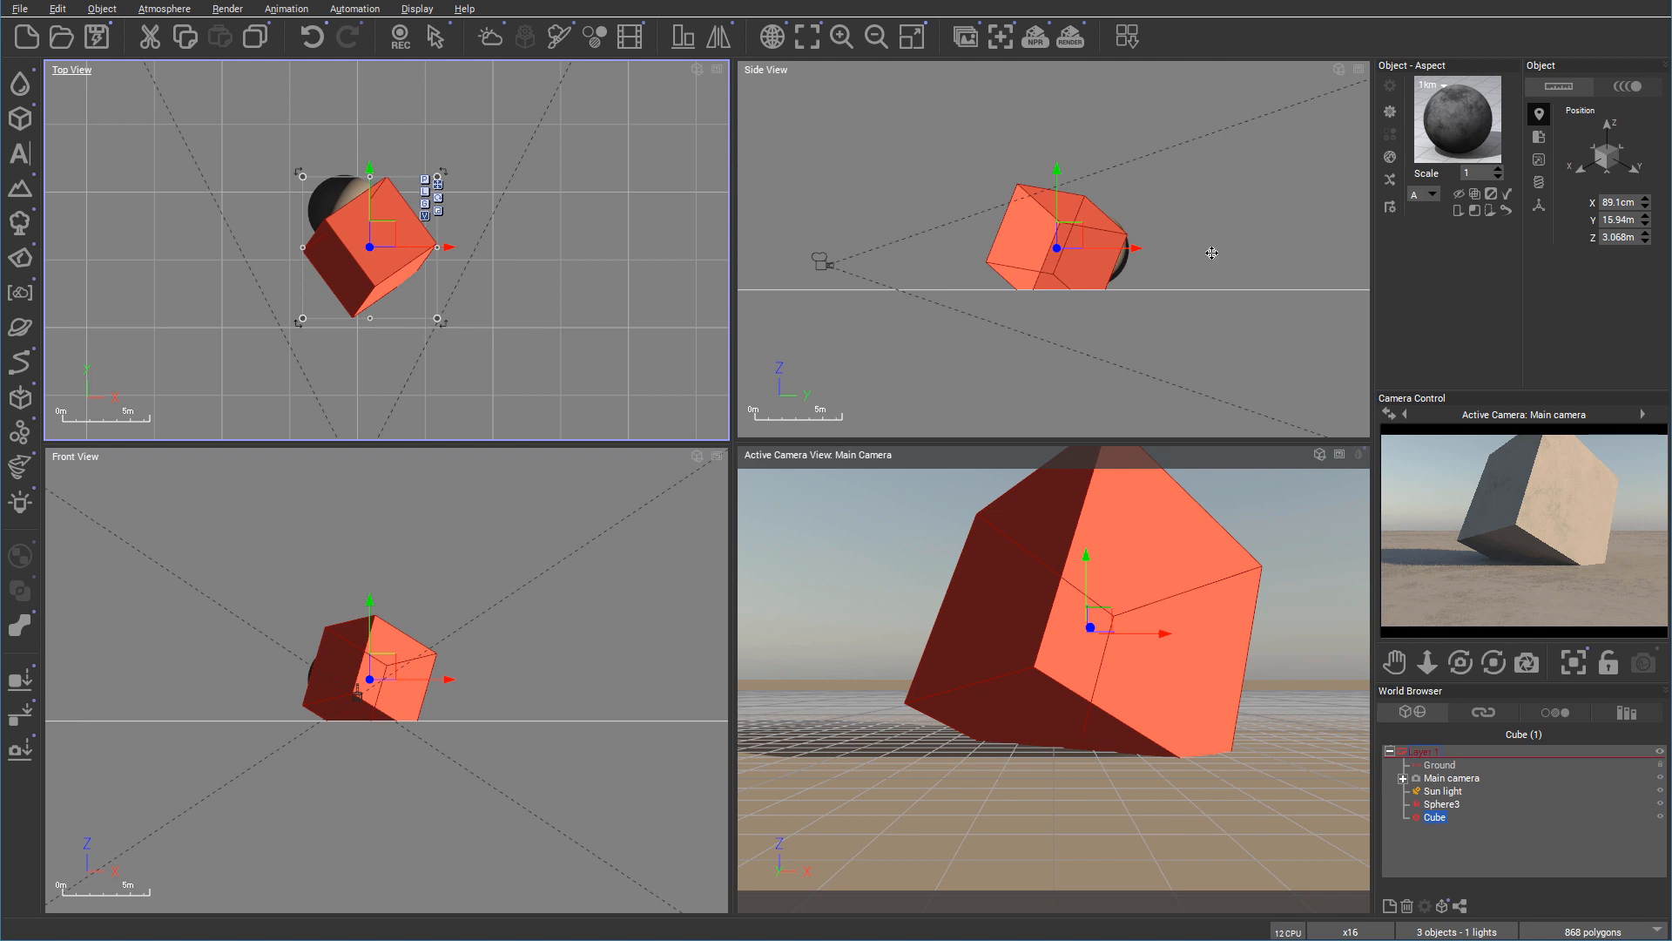
pyautogui.moveTo(1504, 318)
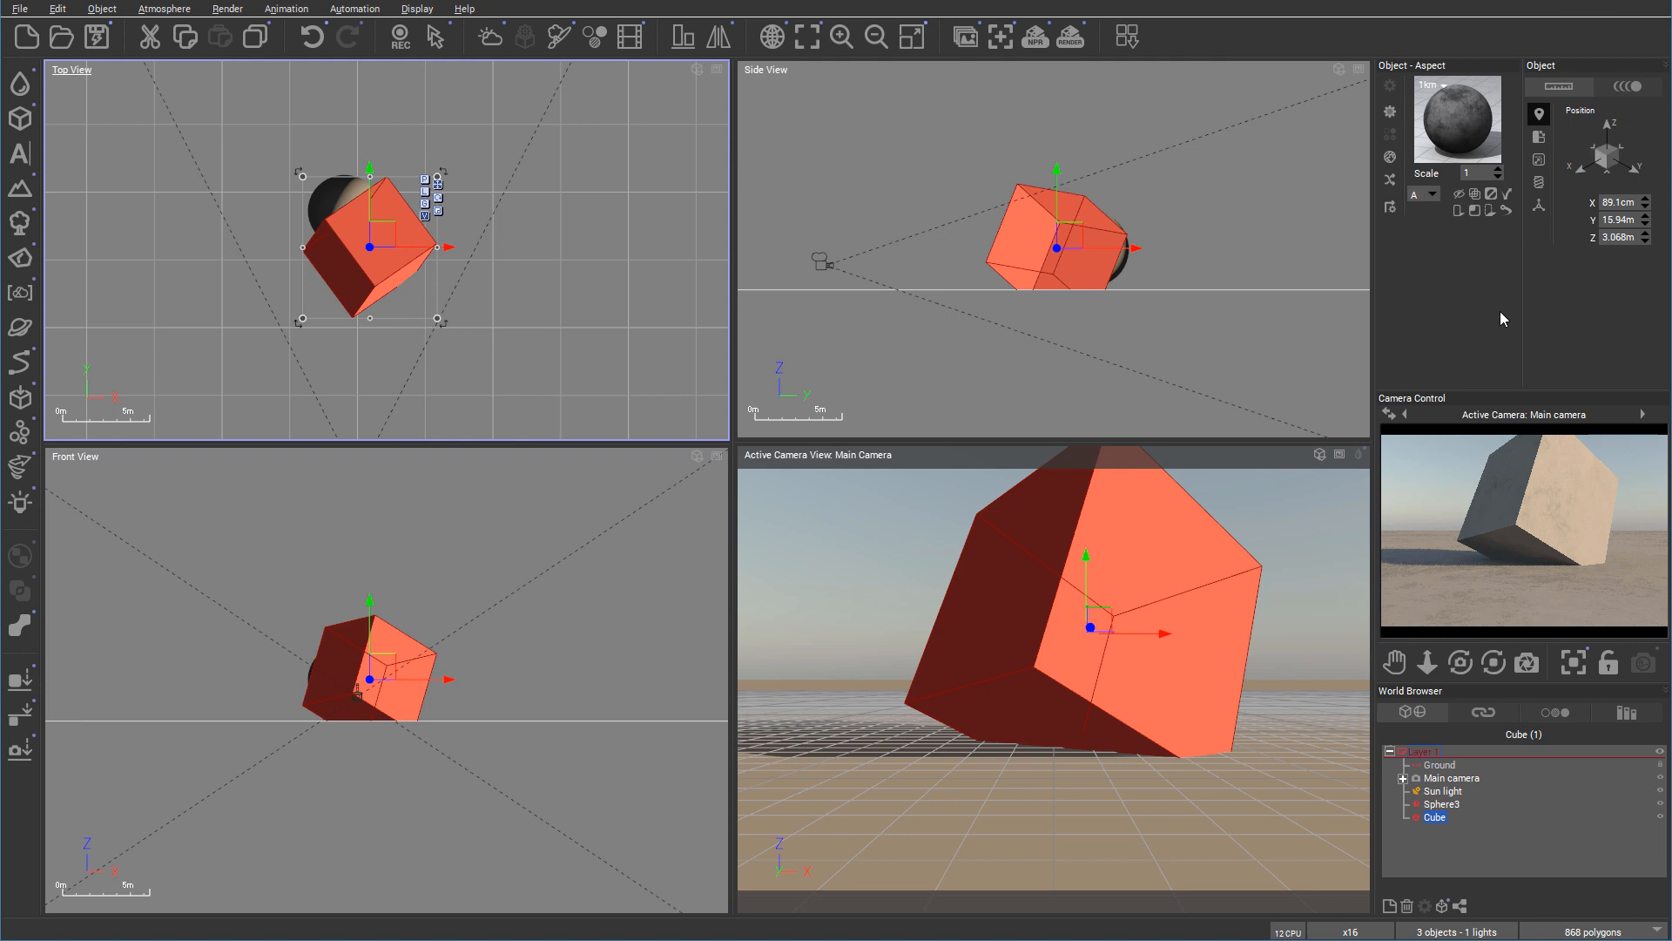
pyautogui.moveTo(1596, 124)
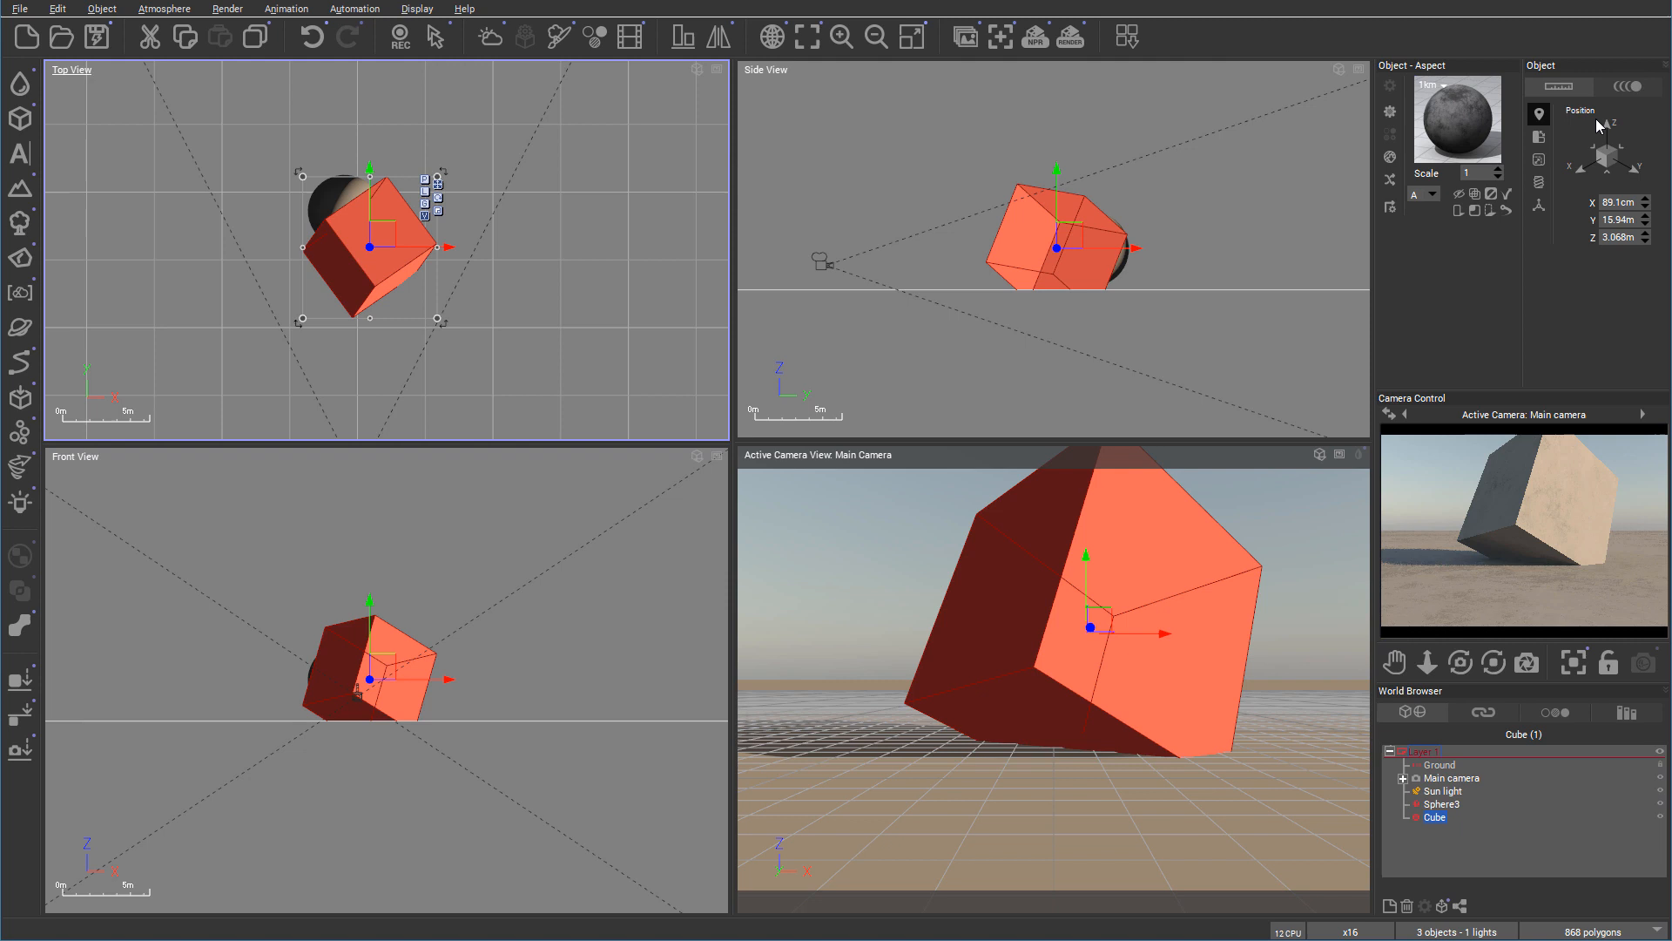
pyautogui.moveTo(1605, 143)
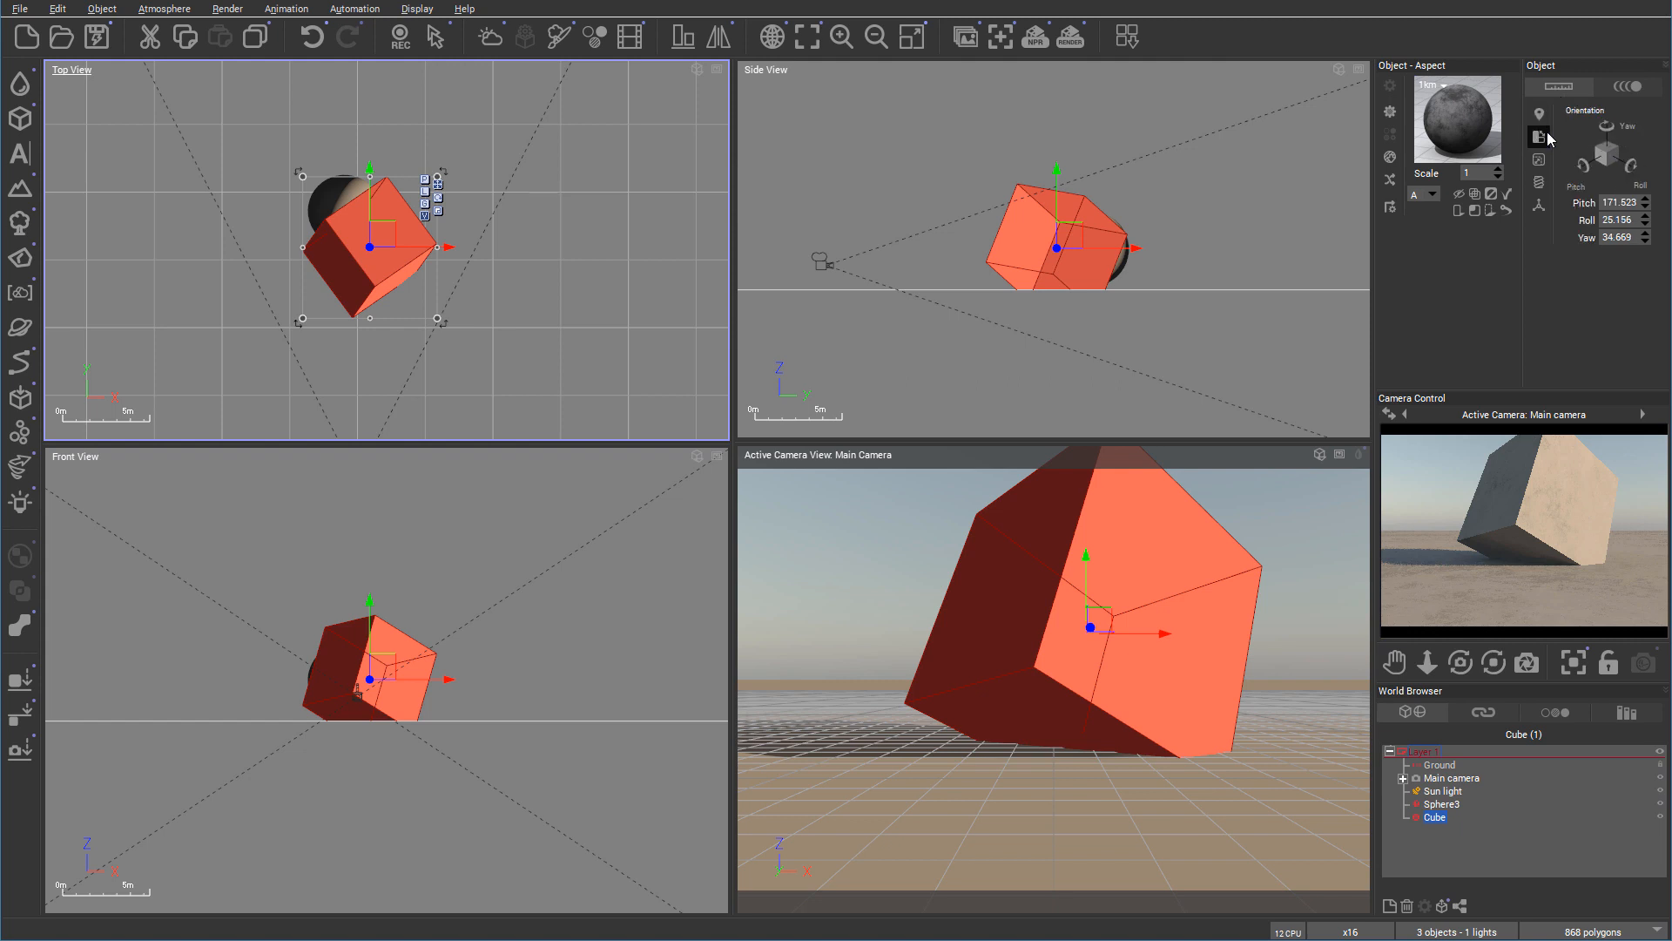
# View the cube's twist, then orientation: pitch 171.523, roll 25.156, yaw 34.669.
pyautogui.click(1539, 162)
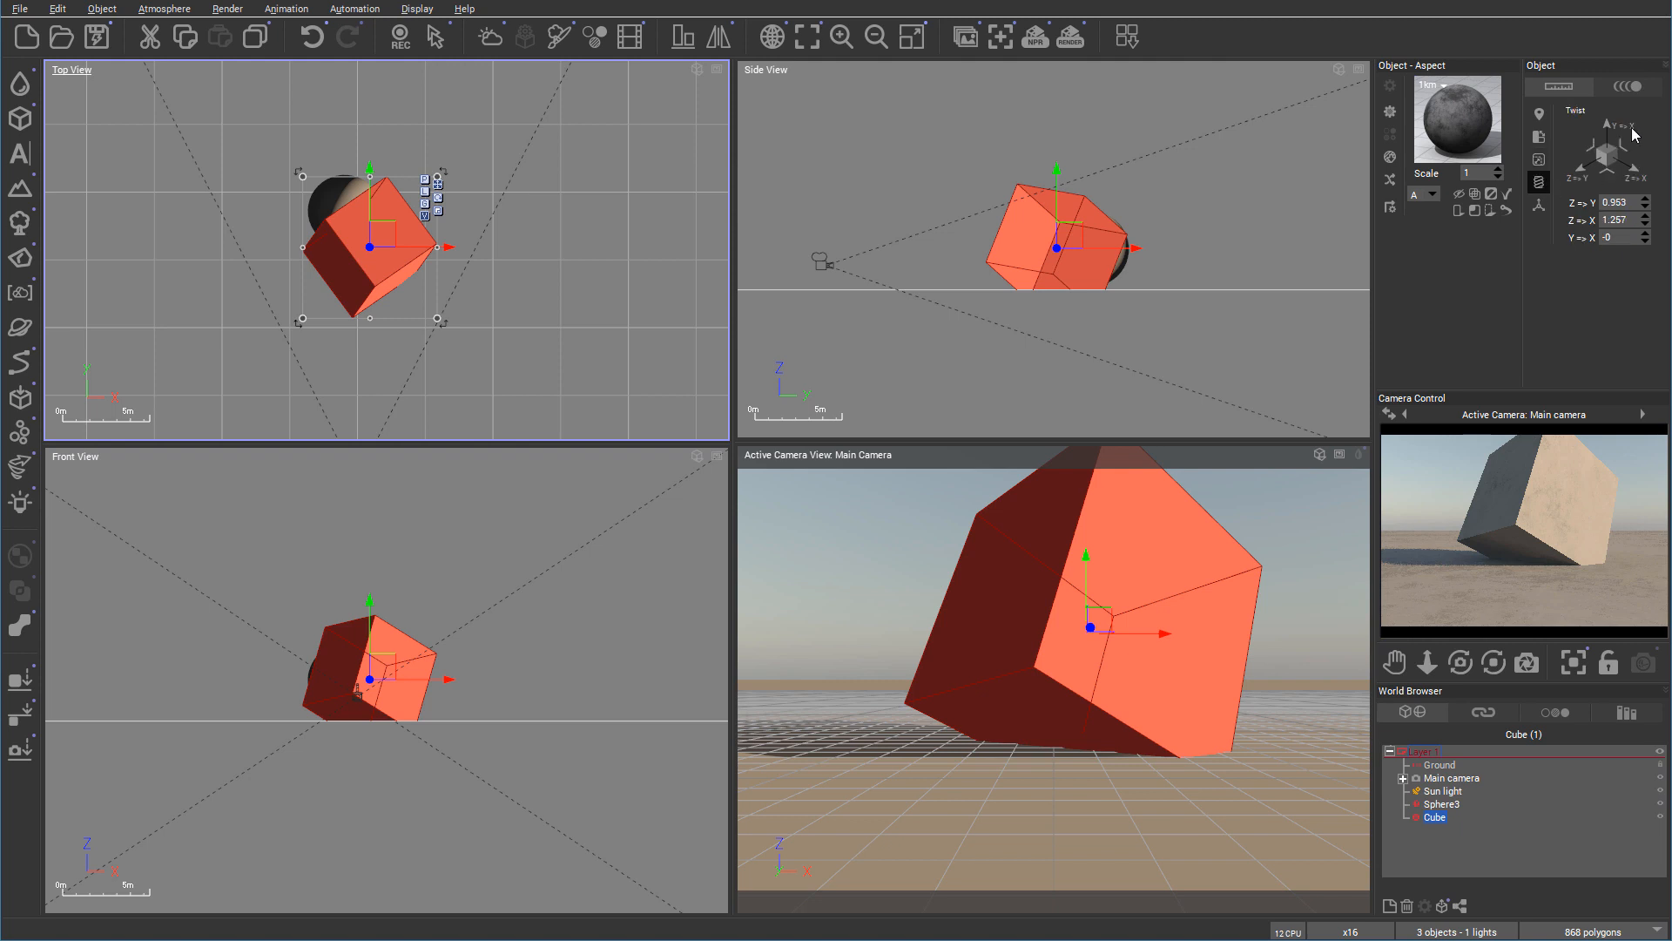
pyautogui.moveTo(1588, 190)
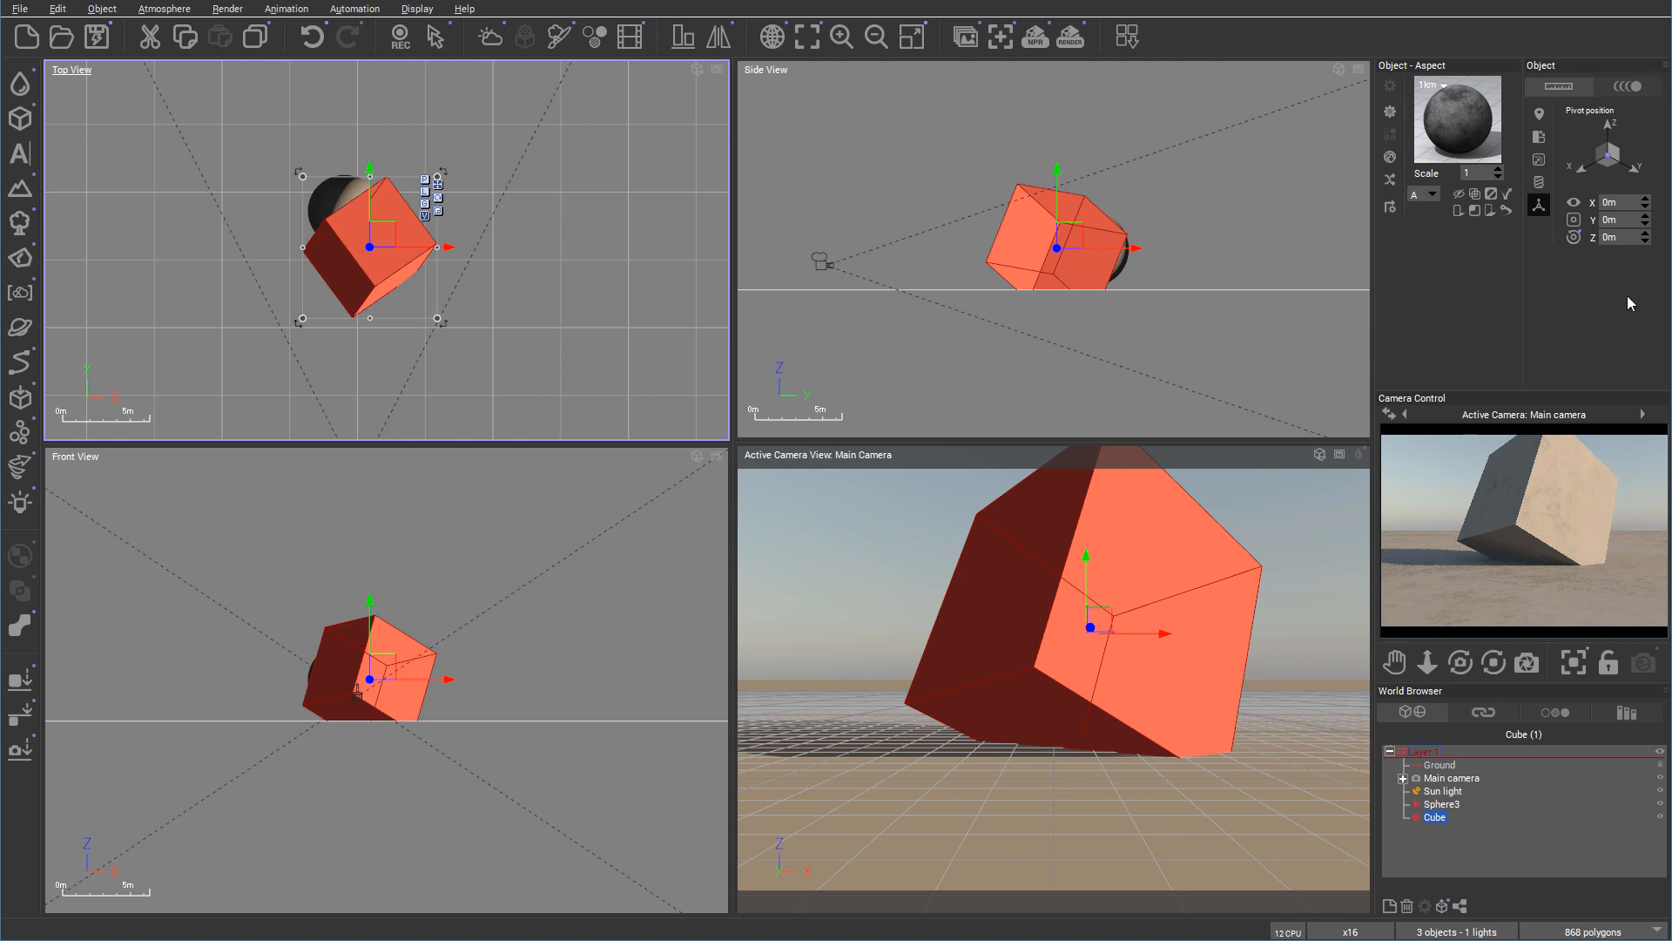
pyautogui.moveTo(1543, 82)
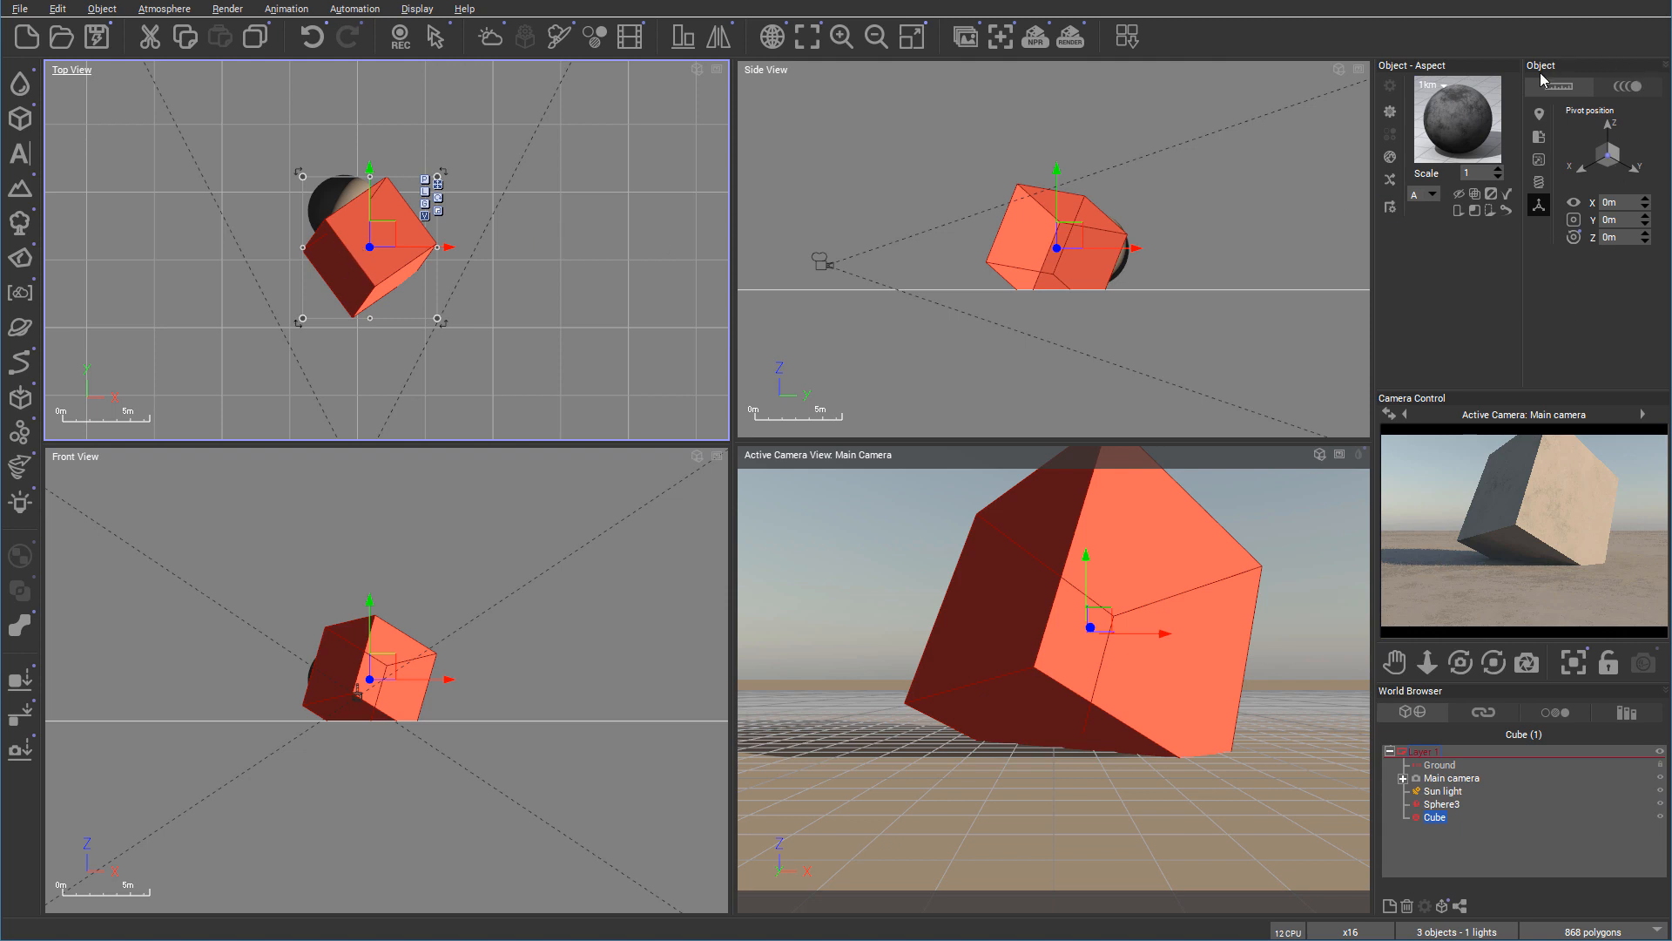
pyautogui.moveTo(258, 163)
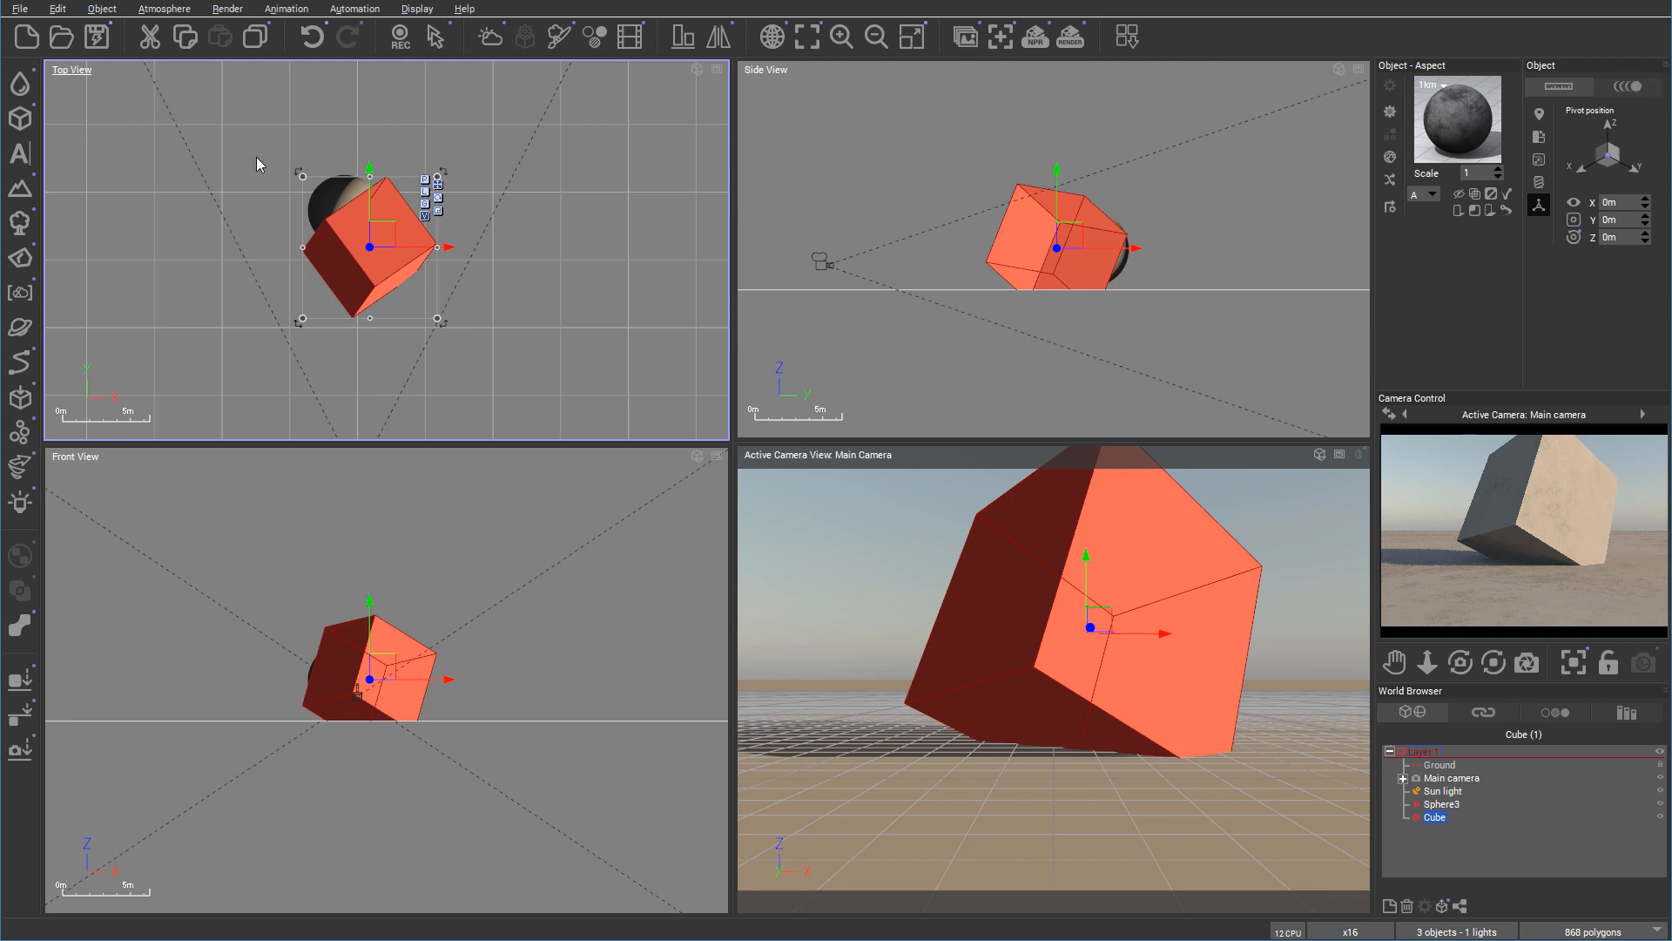
pyautogui.moveTo(1188, 229)
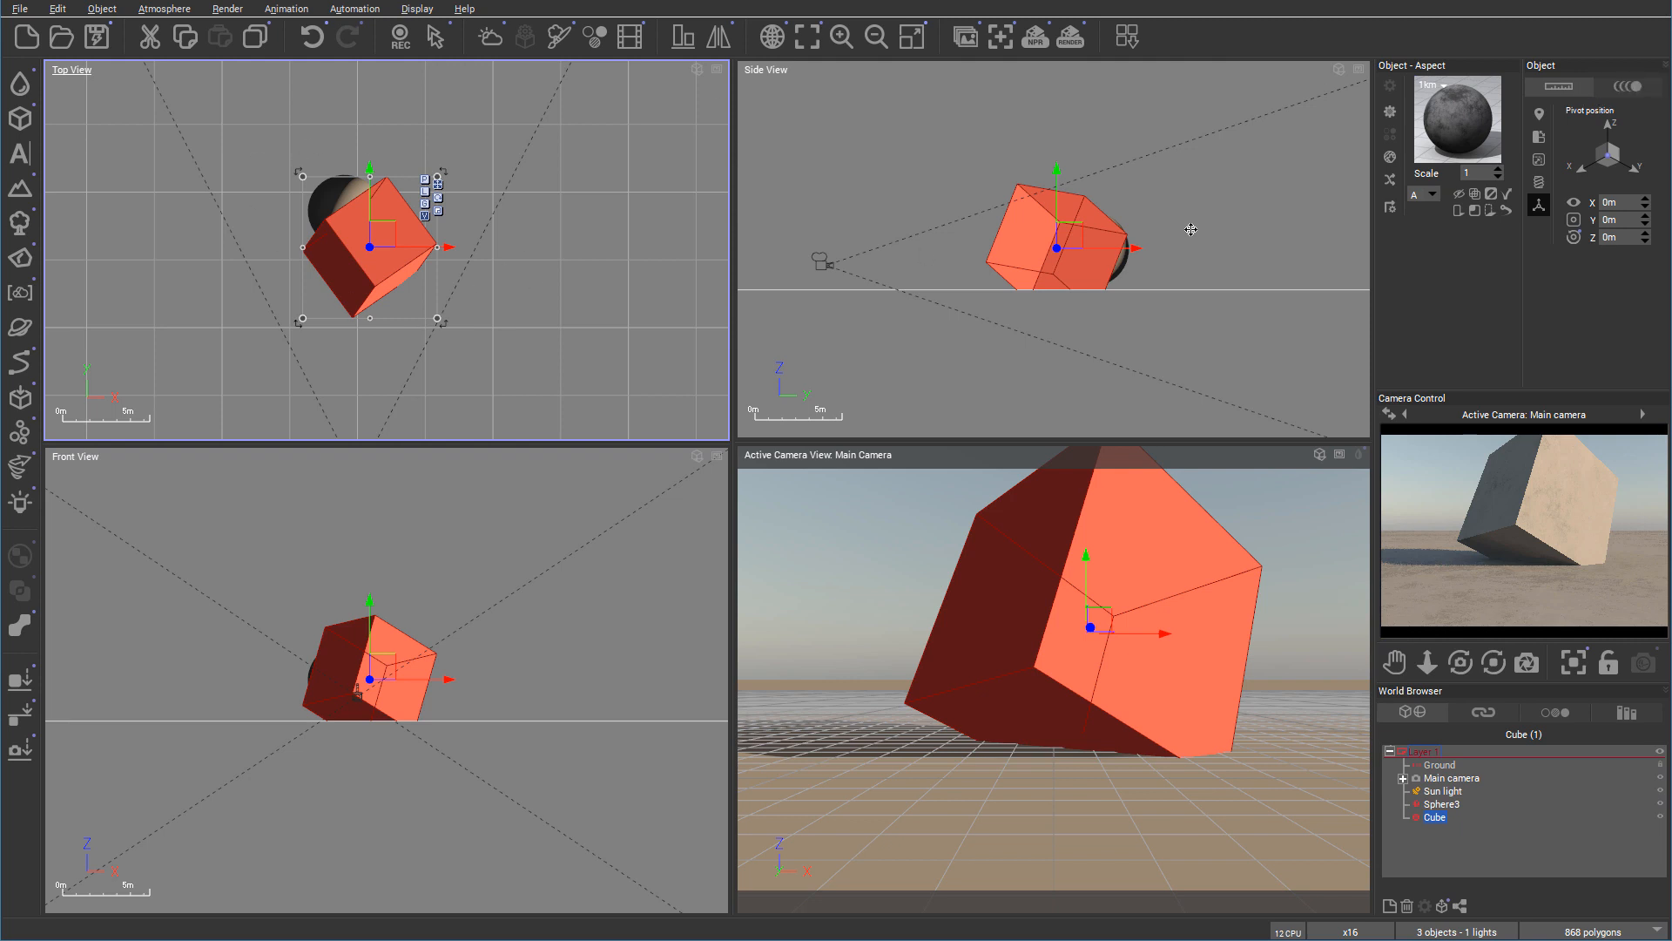
pyautogui.moveTo(435, 318)
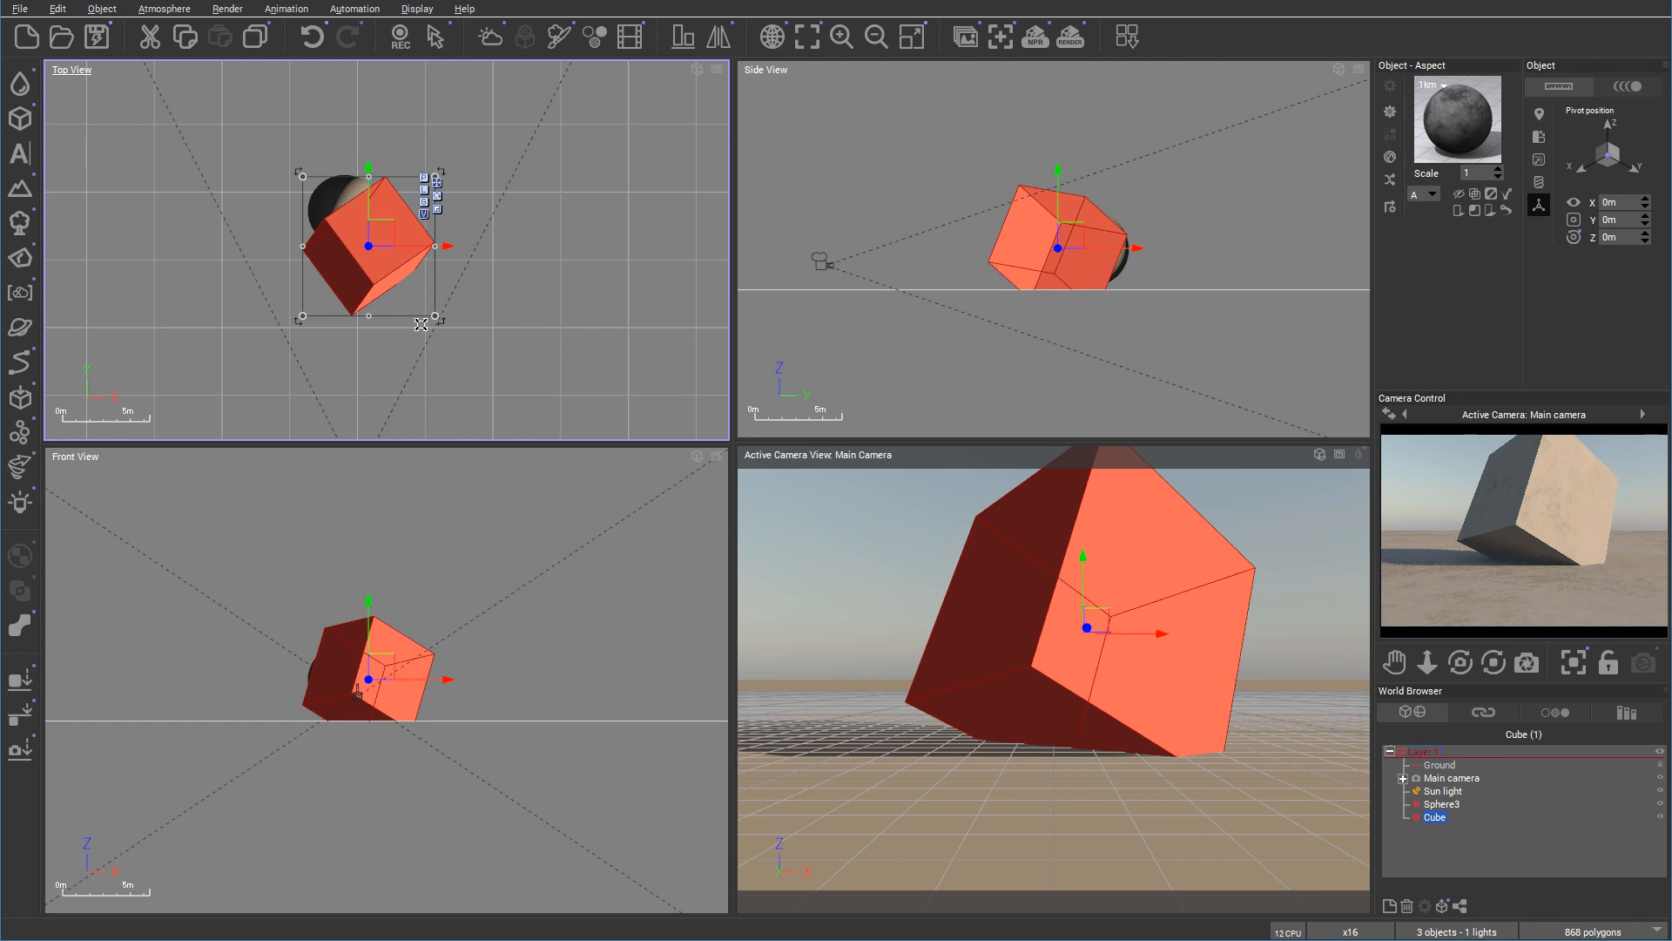
pyautogui.click(1539, 112)
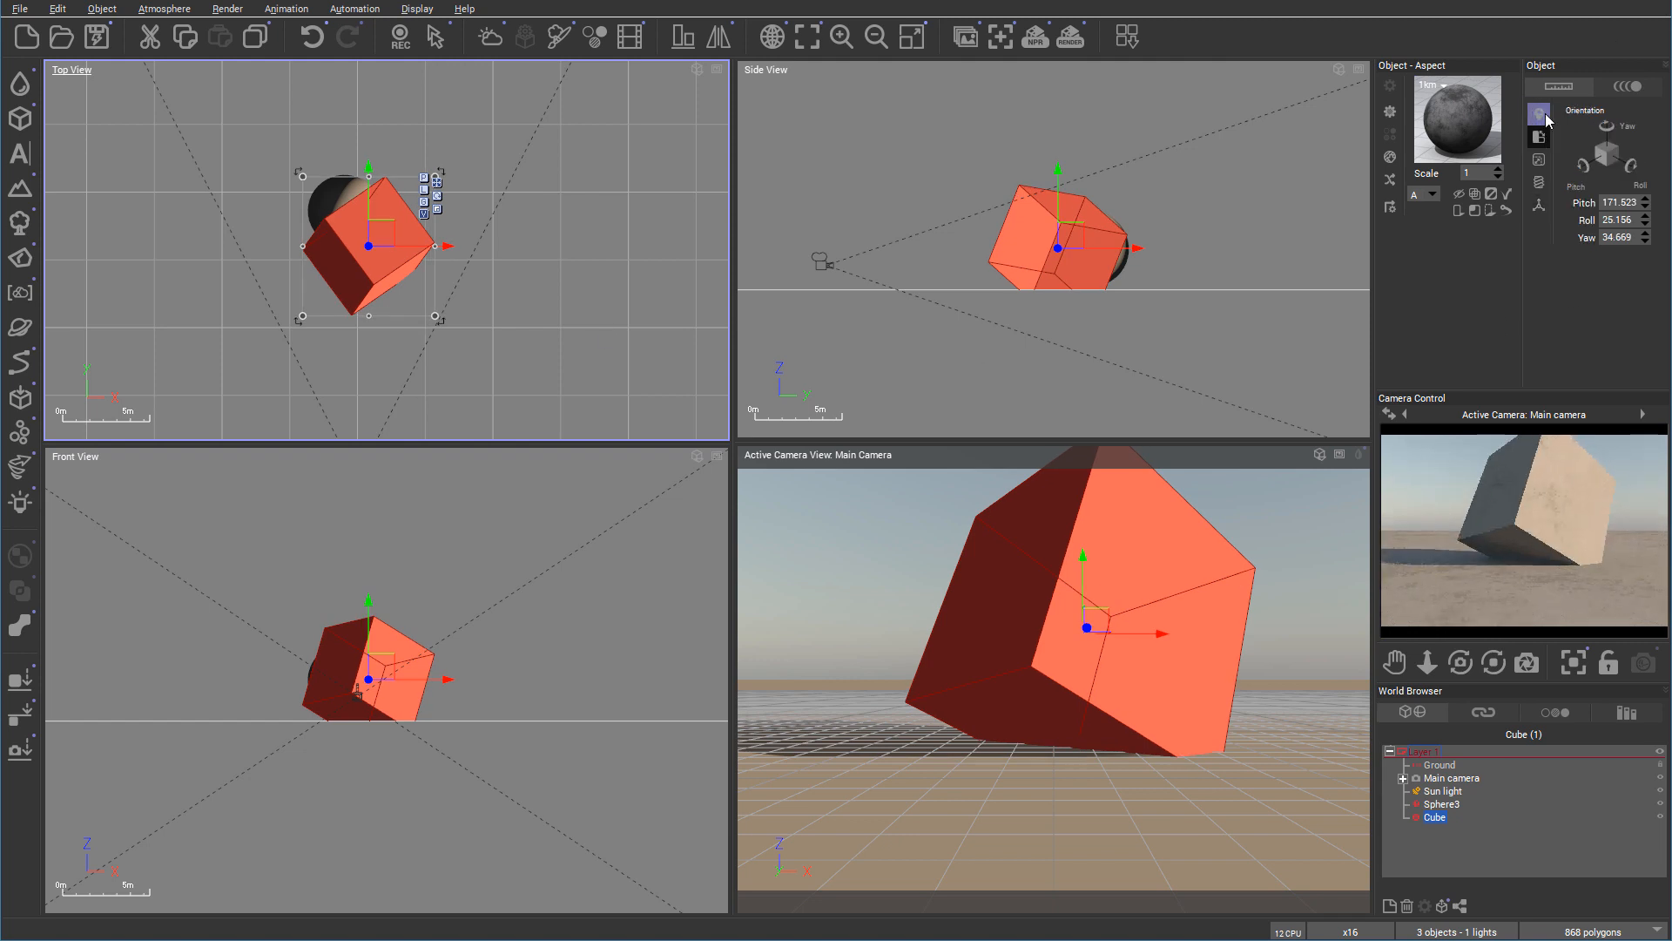
# Set the cube's position to 4.153m, 23.62m so the sphere is fully visible.
pyautogui.click(1539, 115)
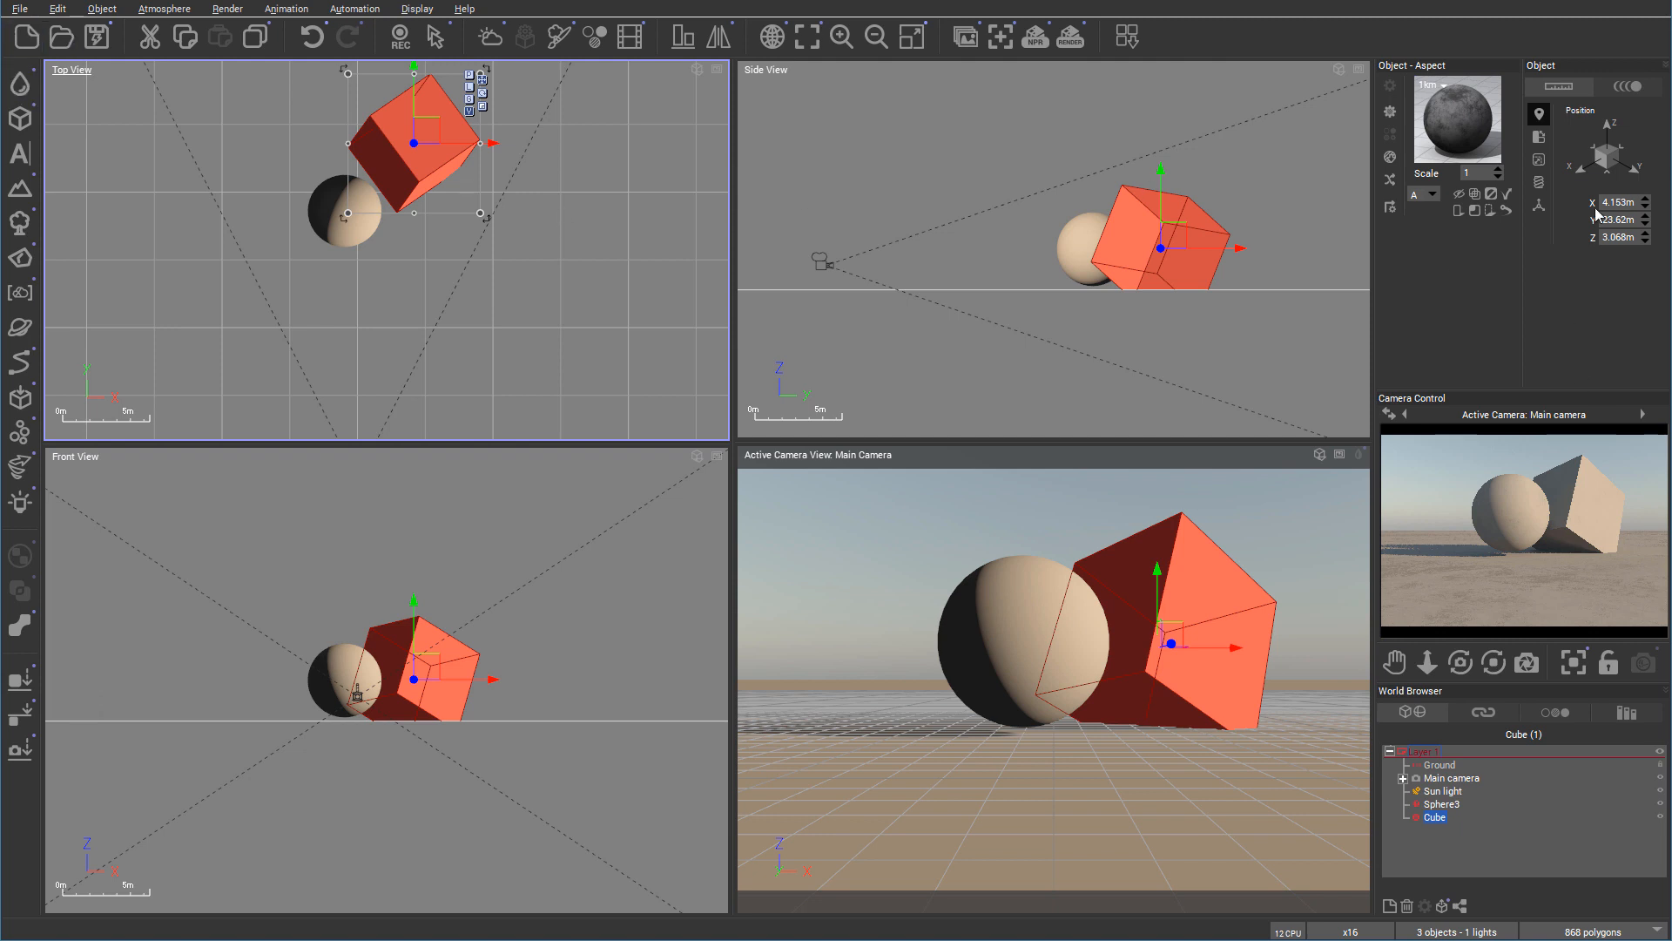
pyautogui.click(1616, 218)
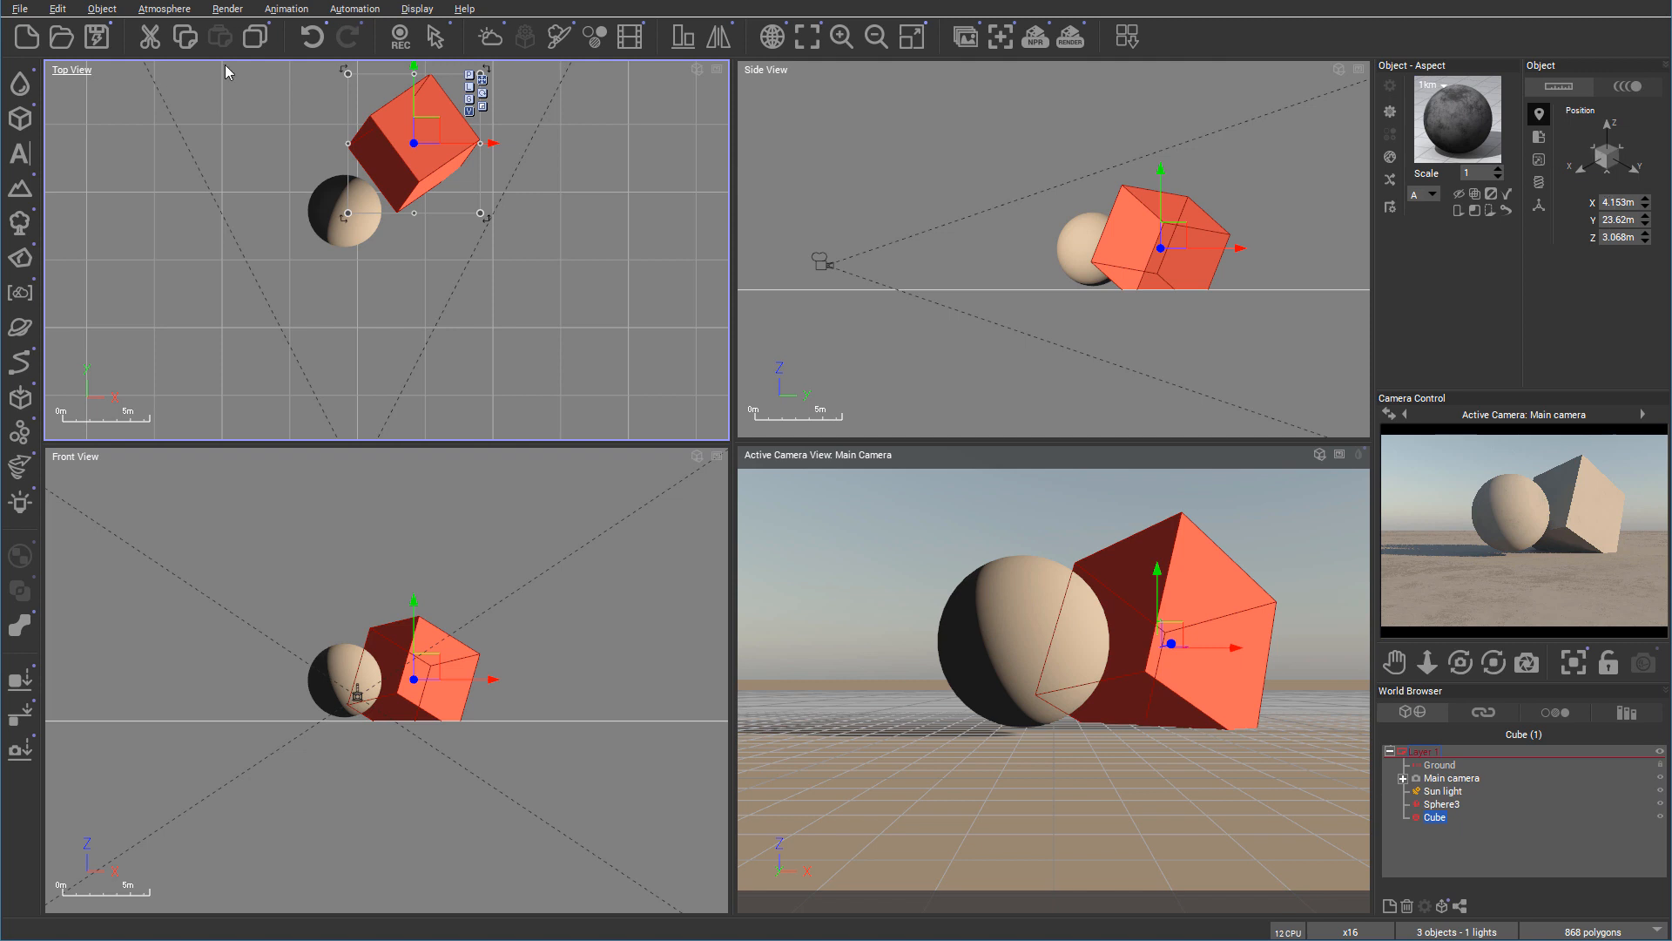
pyautogui.moveTo(61, 34)
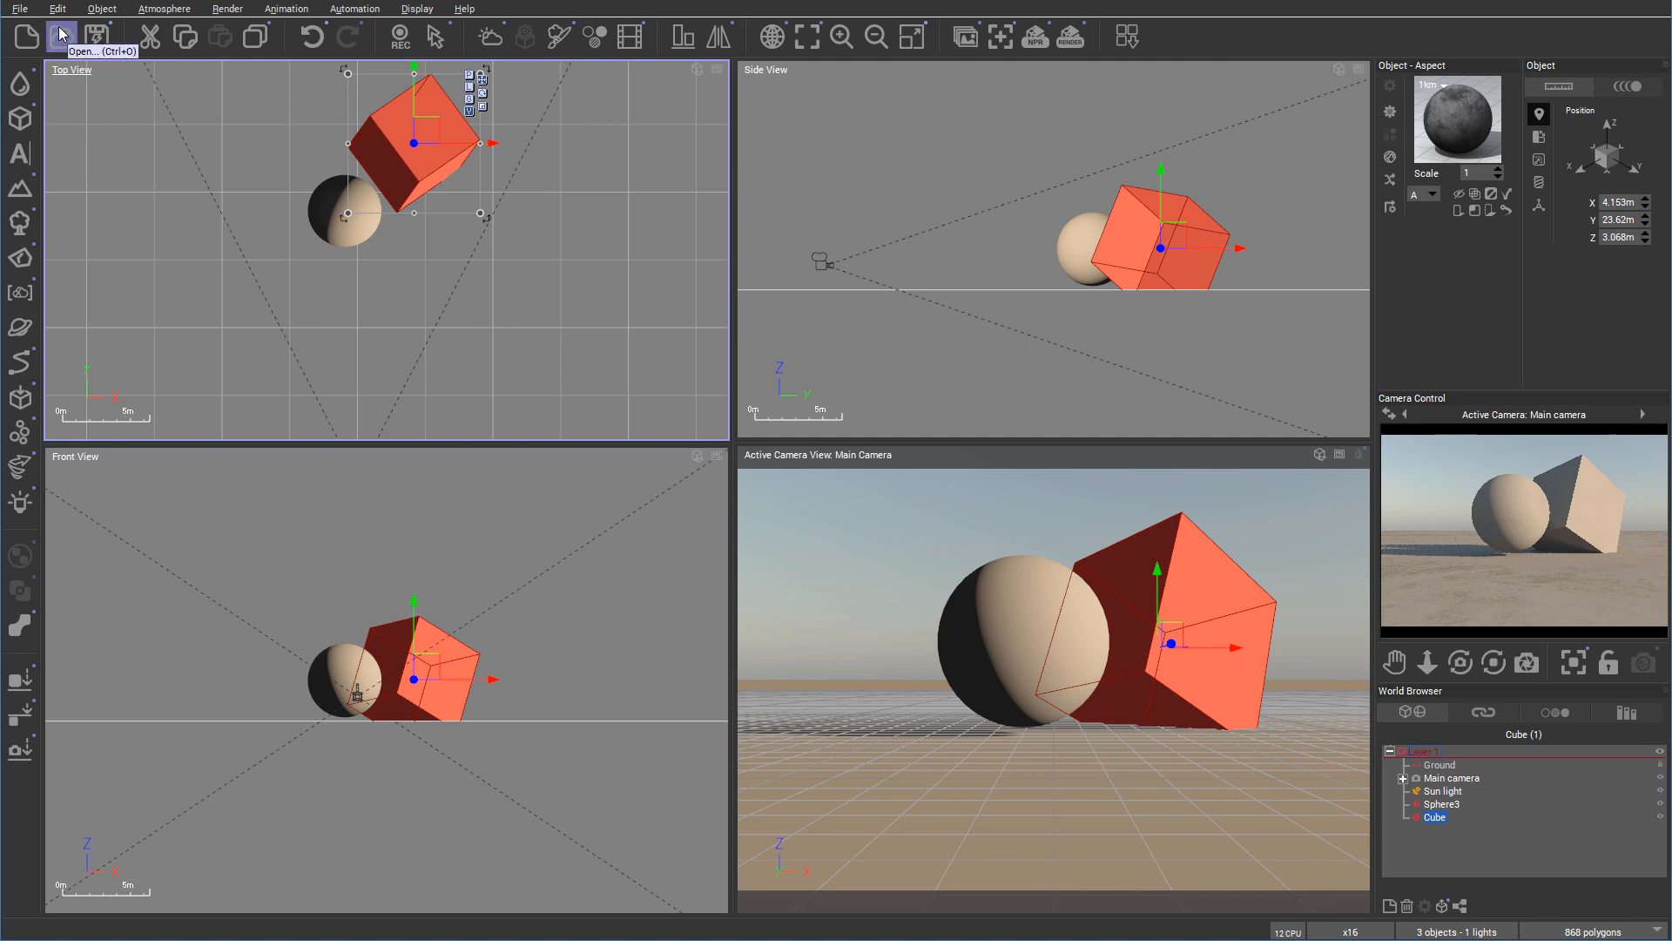
pyautogui.moveTo(342, 81)
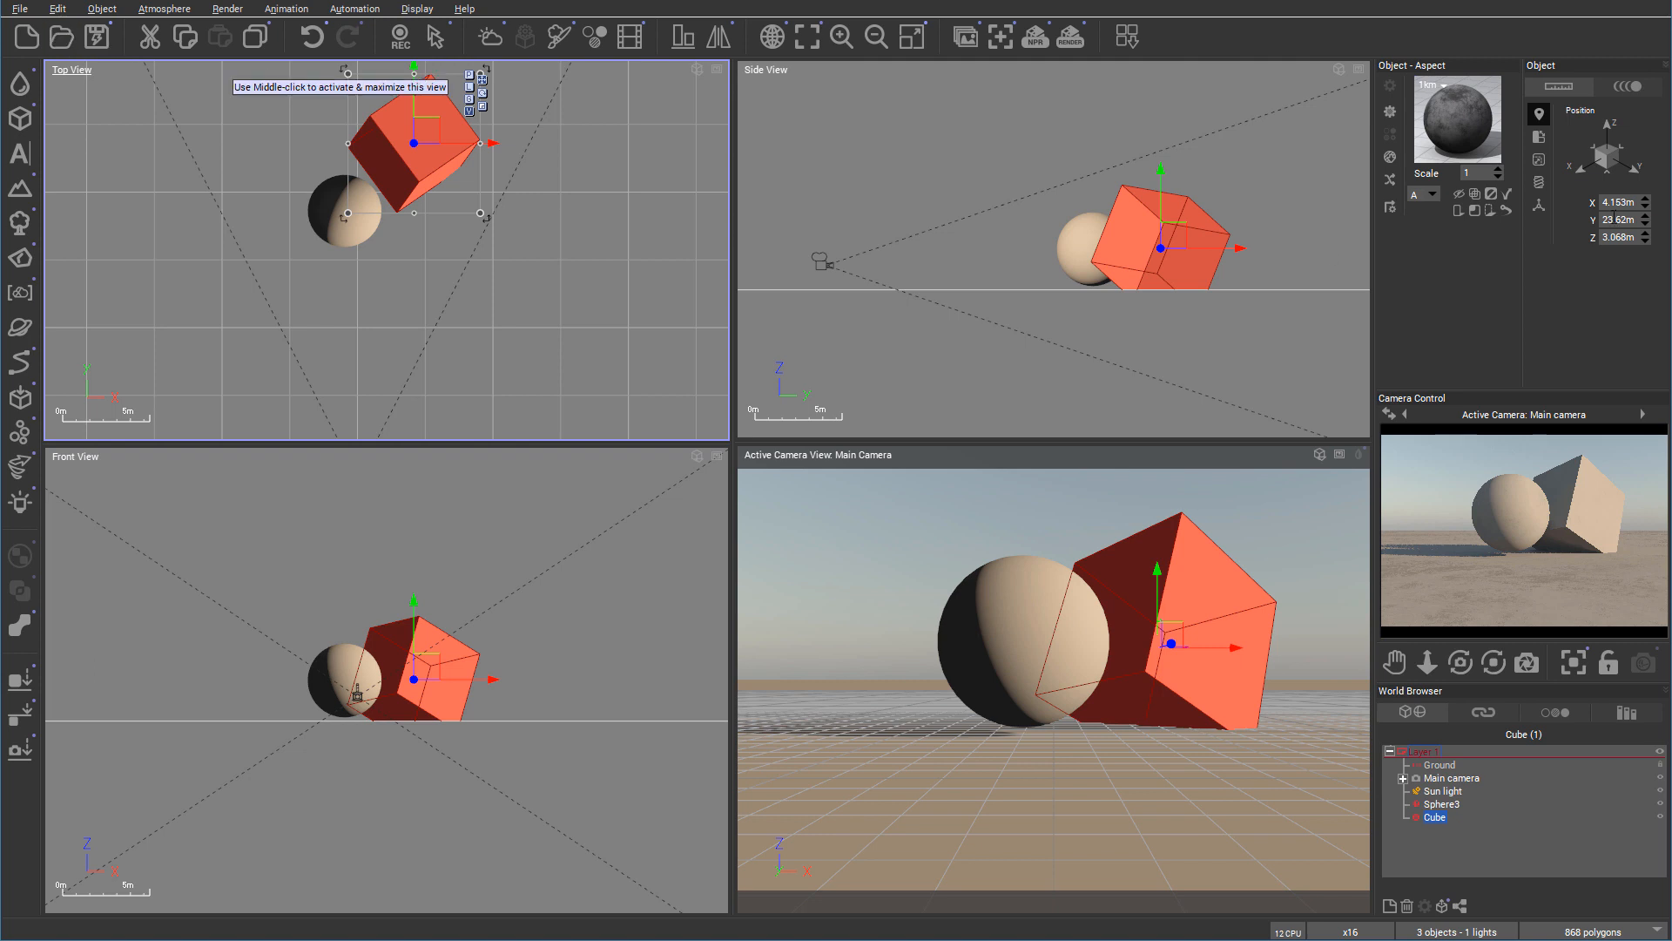